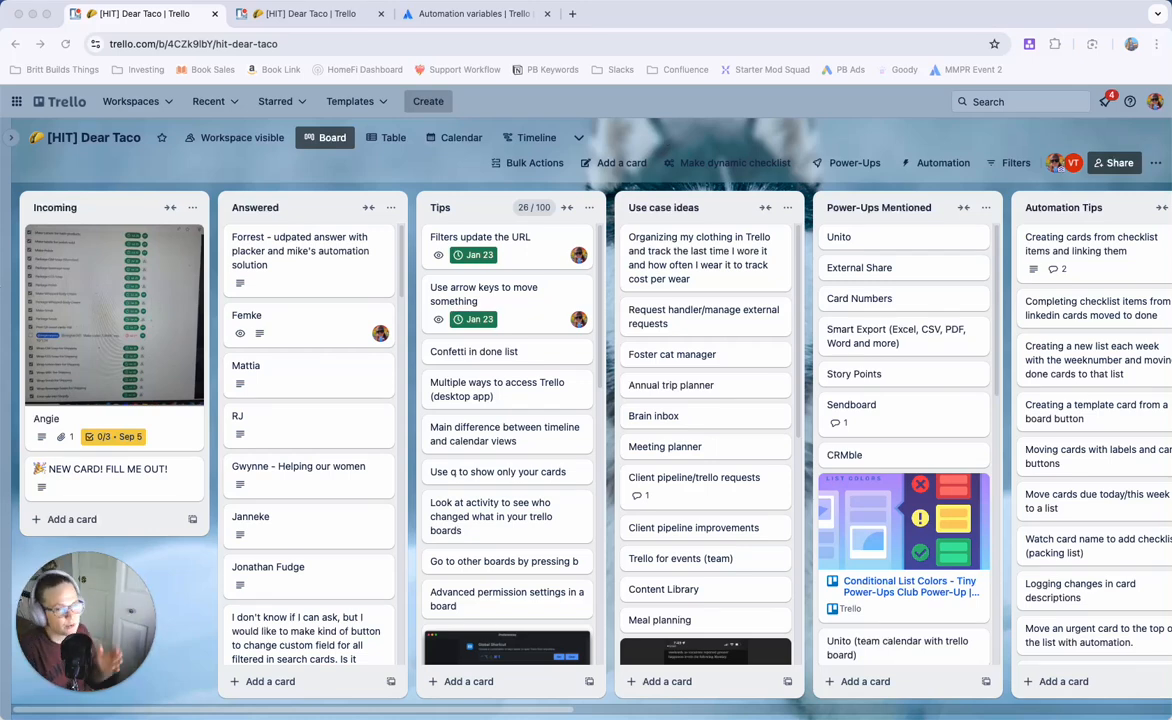
Review the Angie card's full-size checklist screenshot, then close the card.
left_click(46, 418)
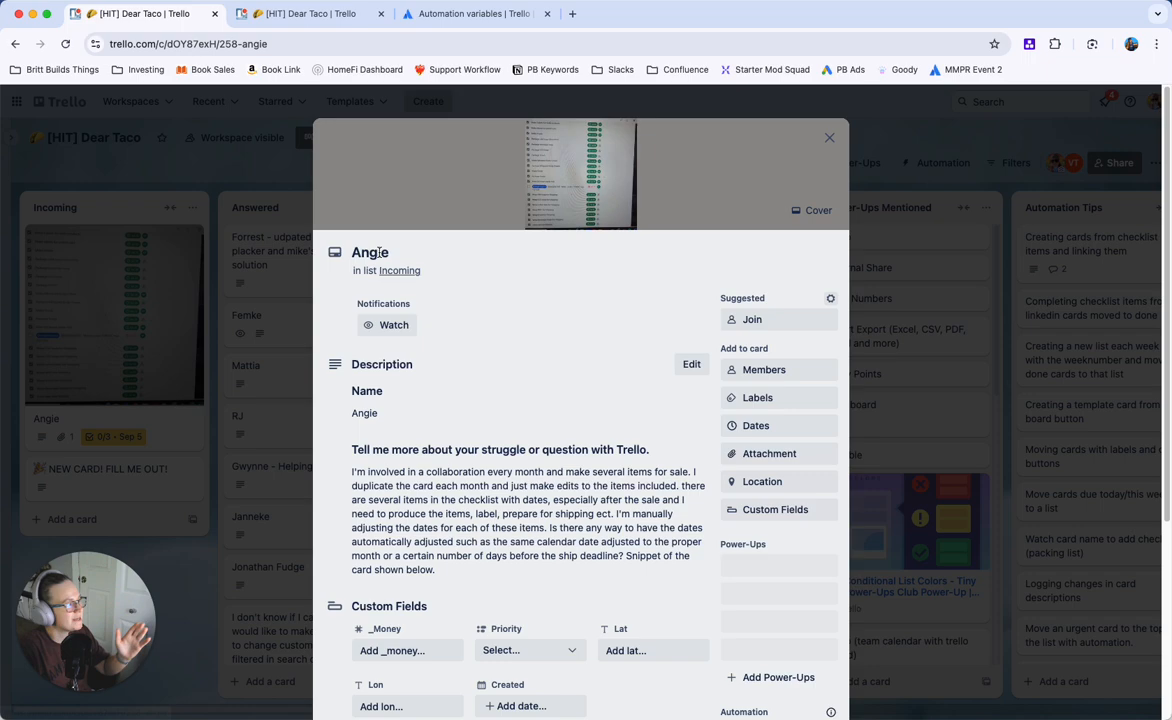
left_click(581, 175)
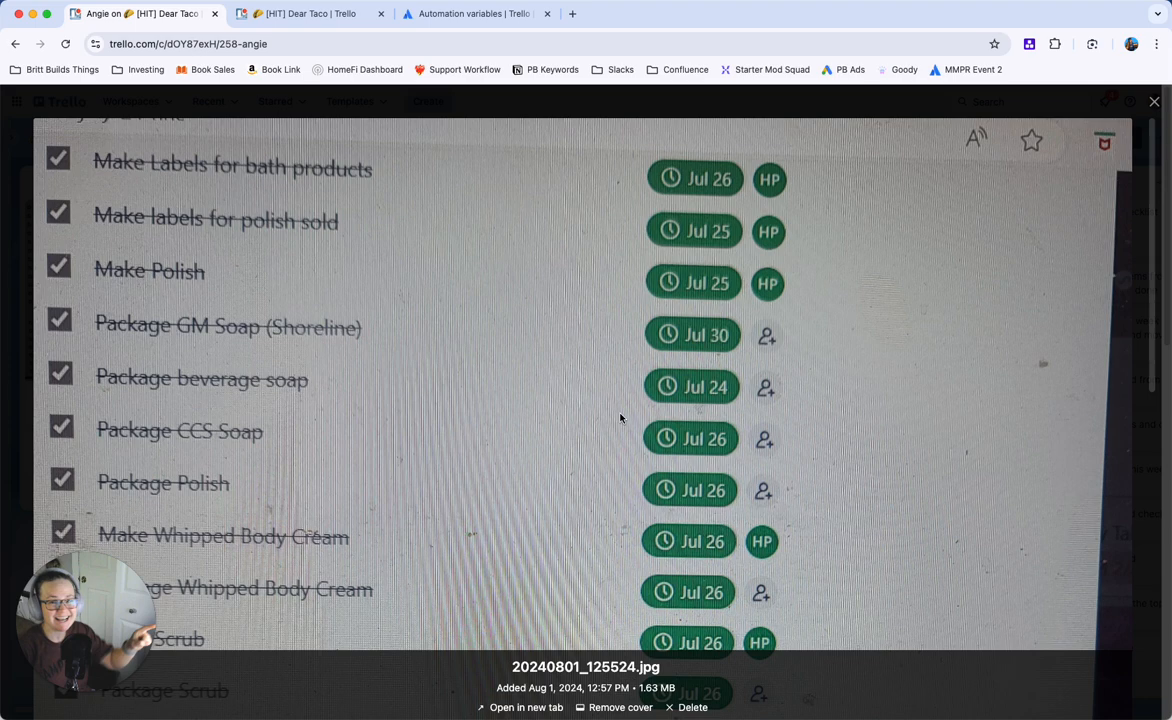
mouse_move(605, 413)
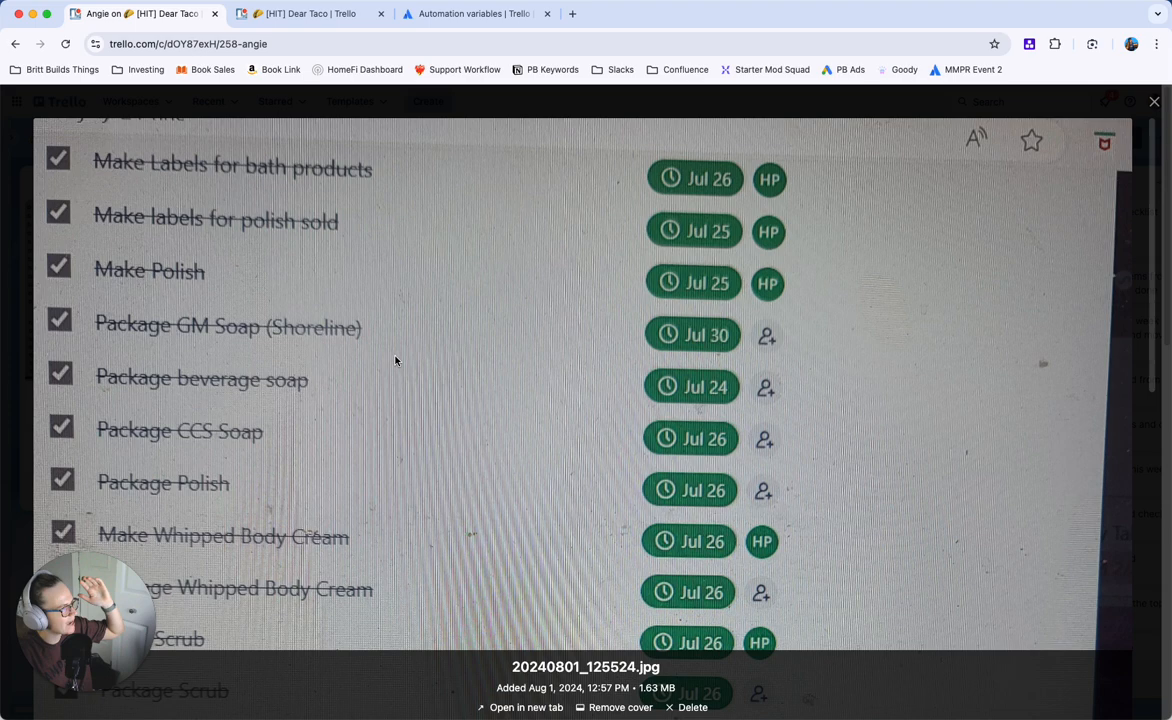
scroll("up", 3)
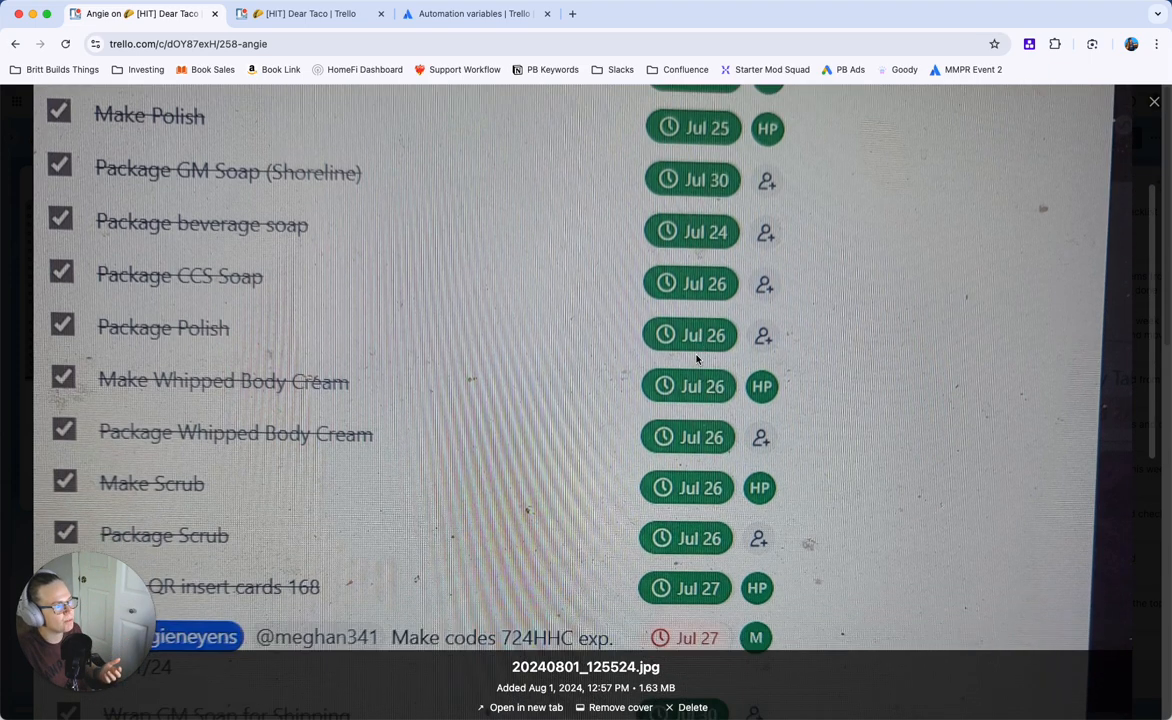
scroll("up", 3)
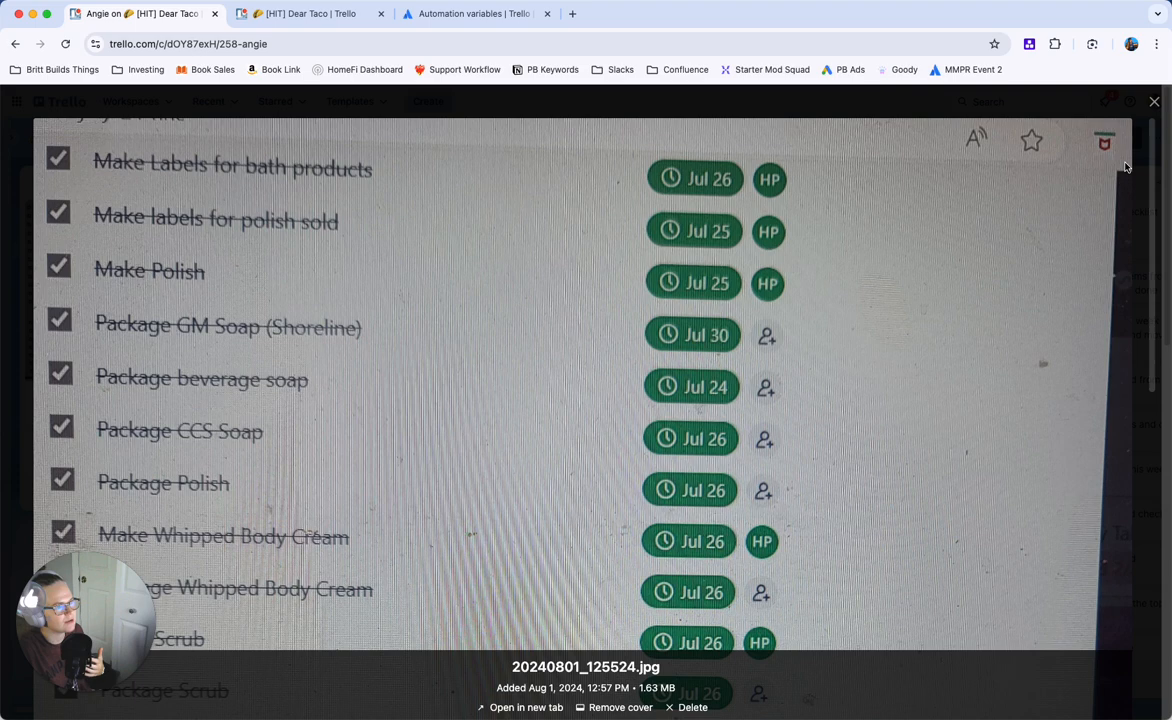
mouse_move(1042, 146)
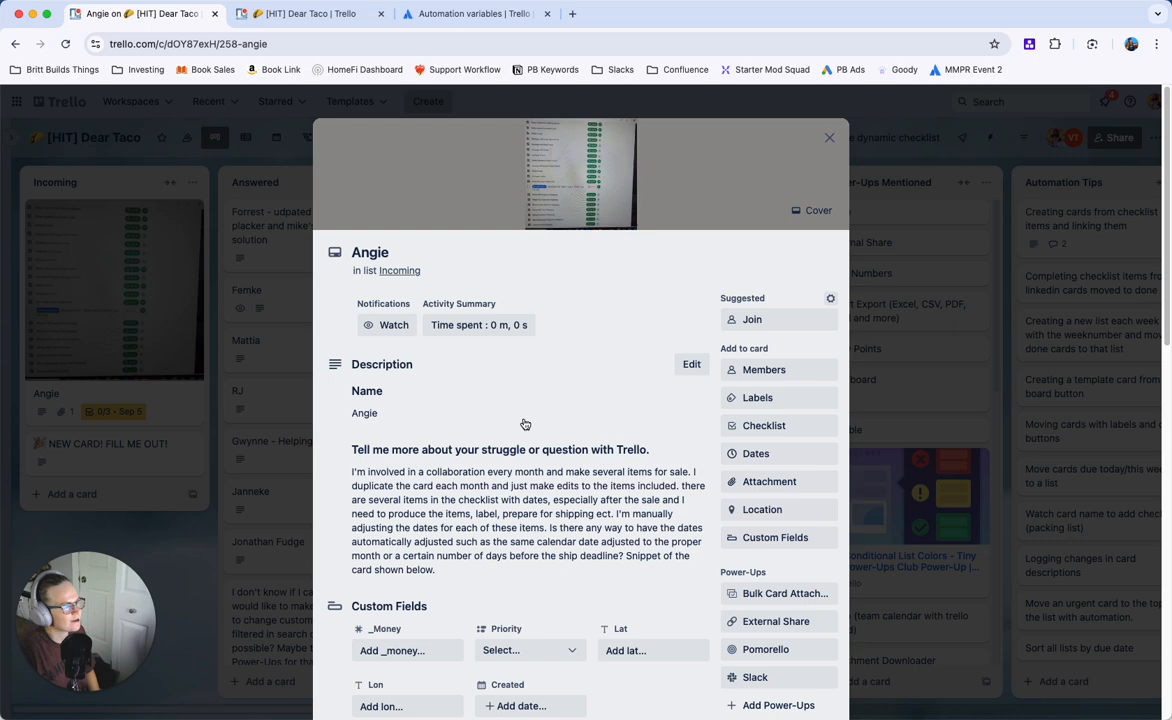
left_click(829, 137)
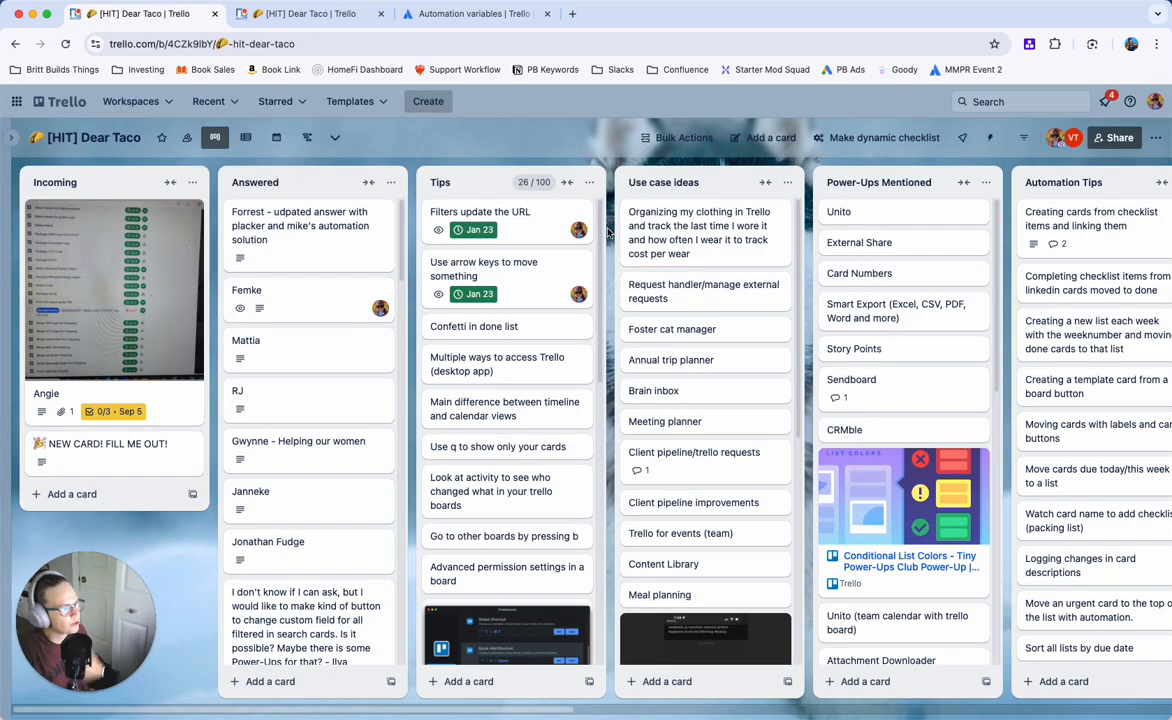
Start a new scheduled automation from Automation Rules and list its trigger schedules.
left_click(993, 137)
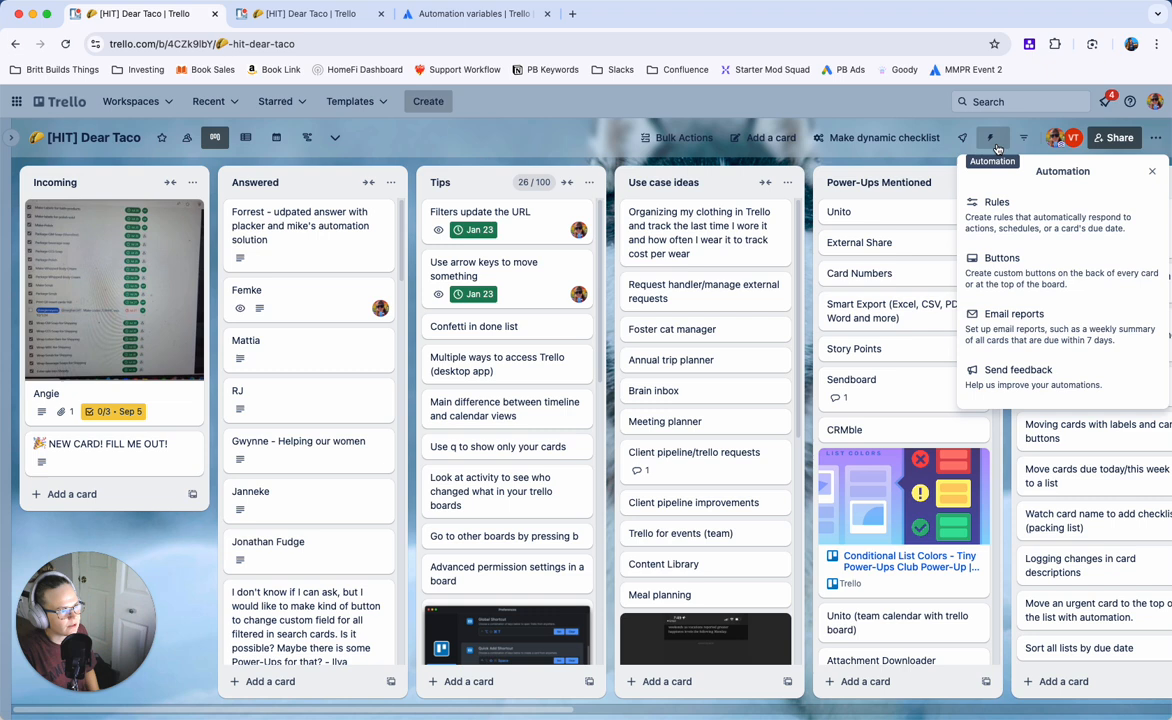
left_click(996, 202)
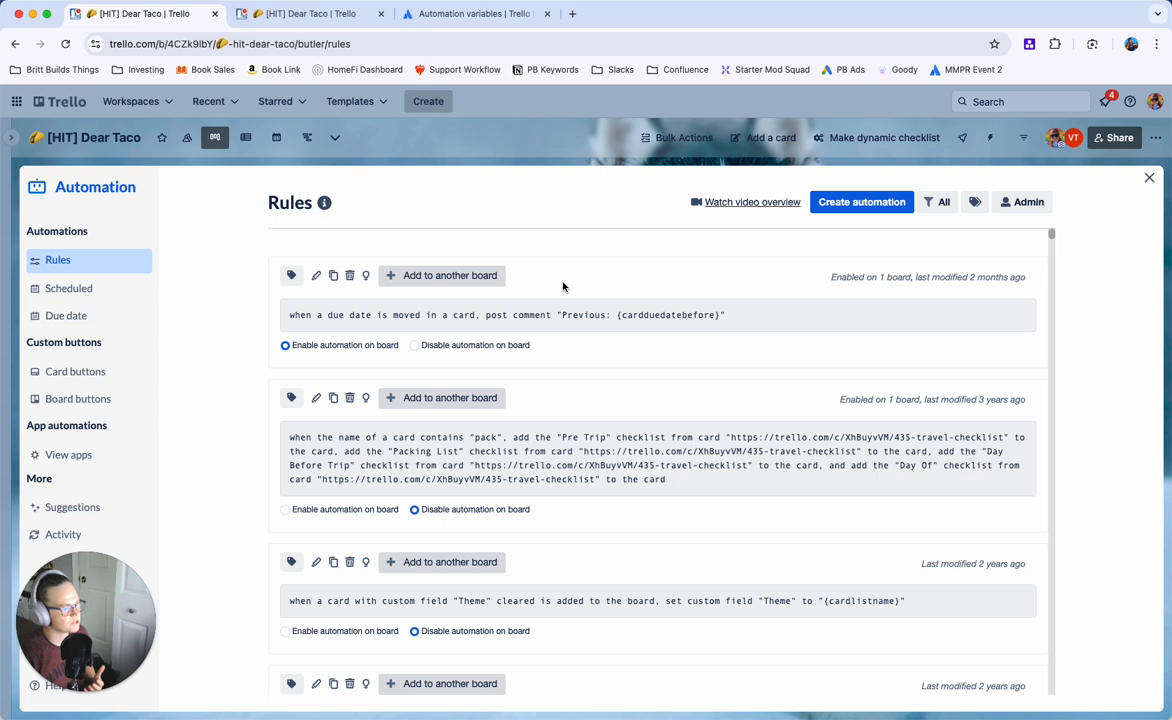
mouse_move(555, 289)
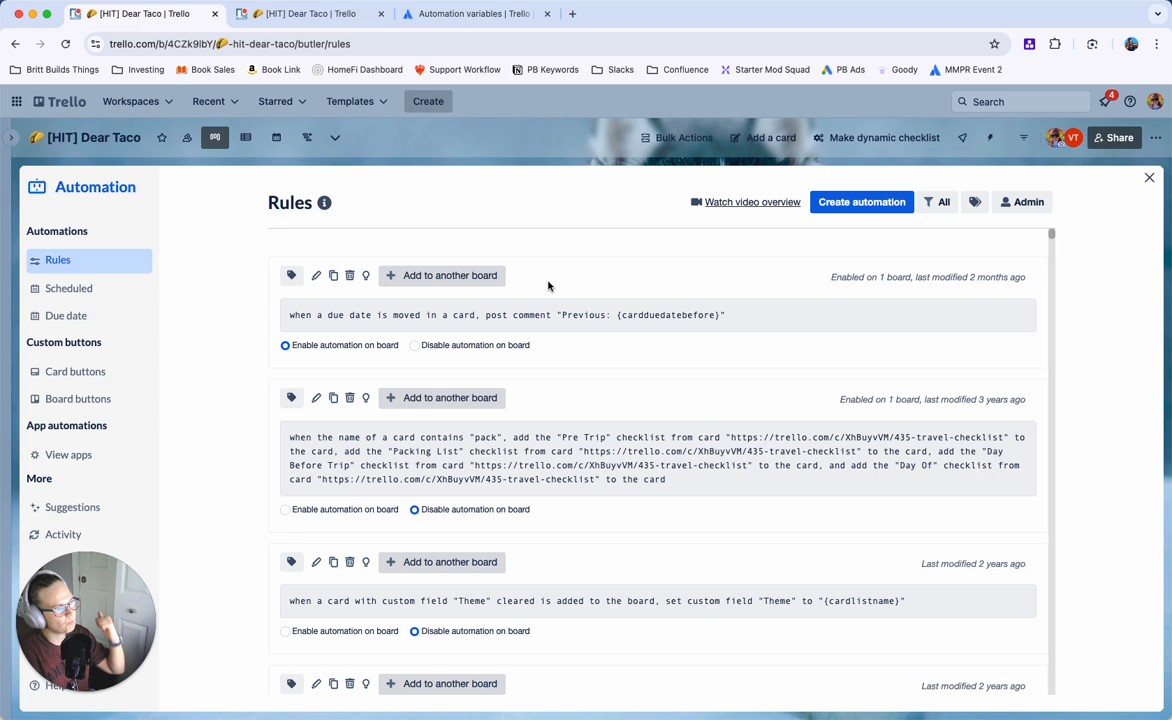
mouse_move(521, 289)
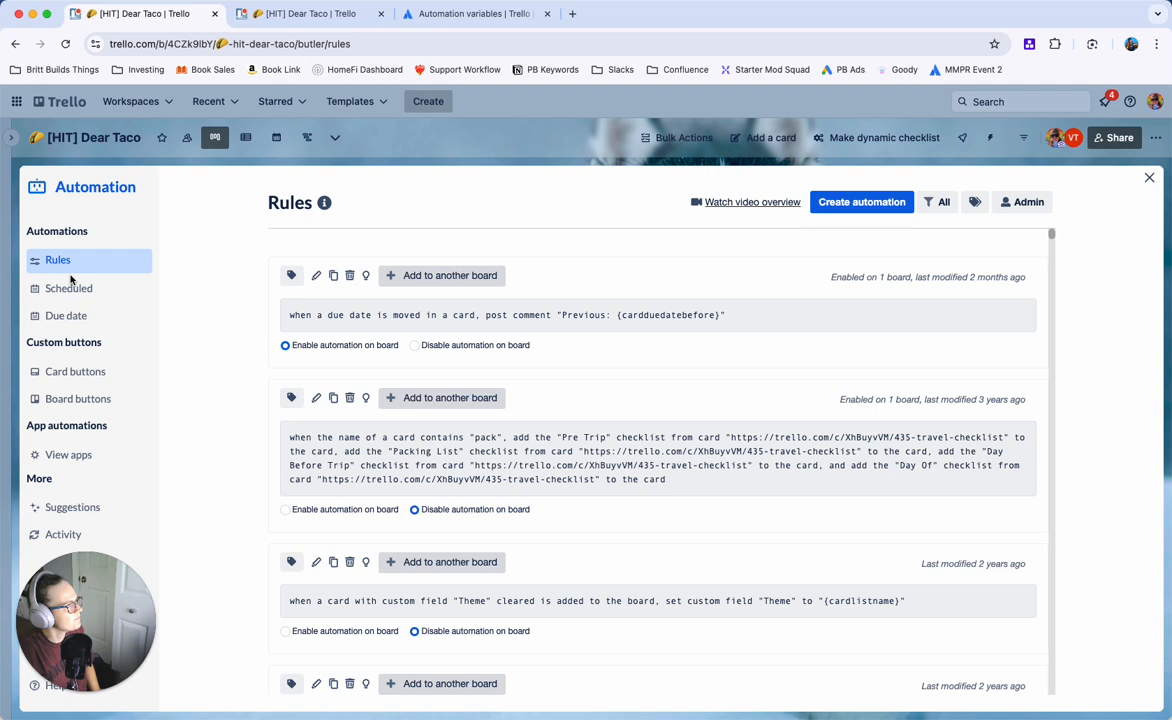
left_click(68, 288)
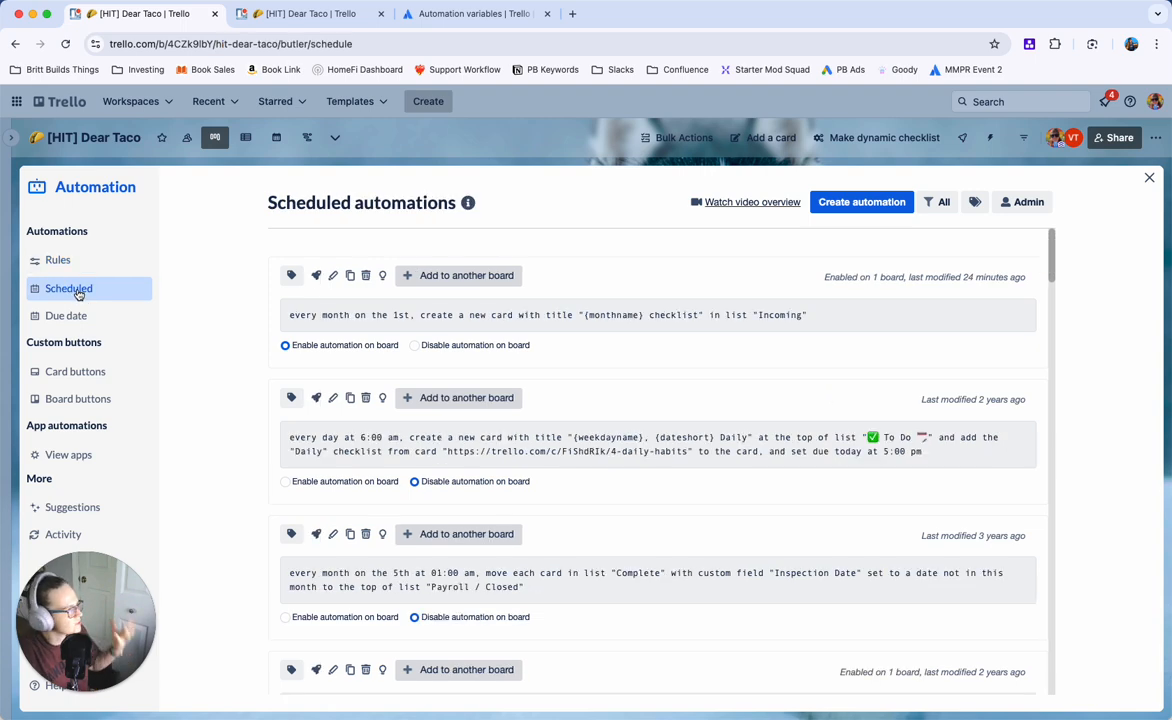
left_click(861, 201)
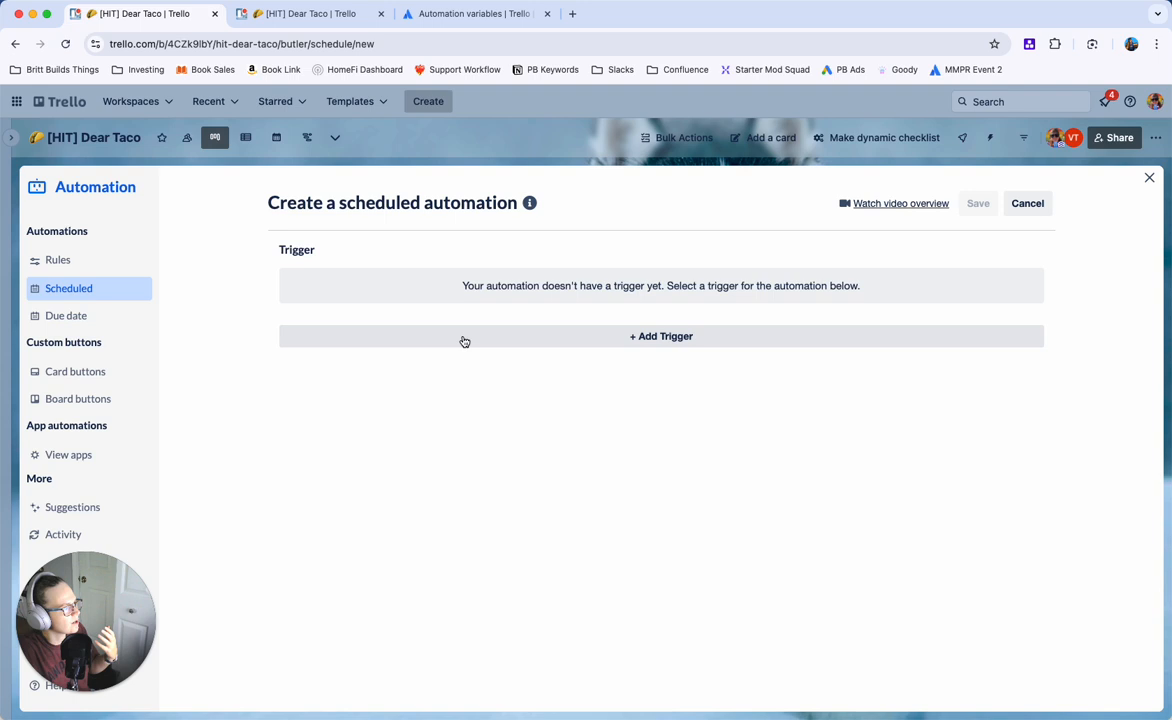
left_click(661, 336)
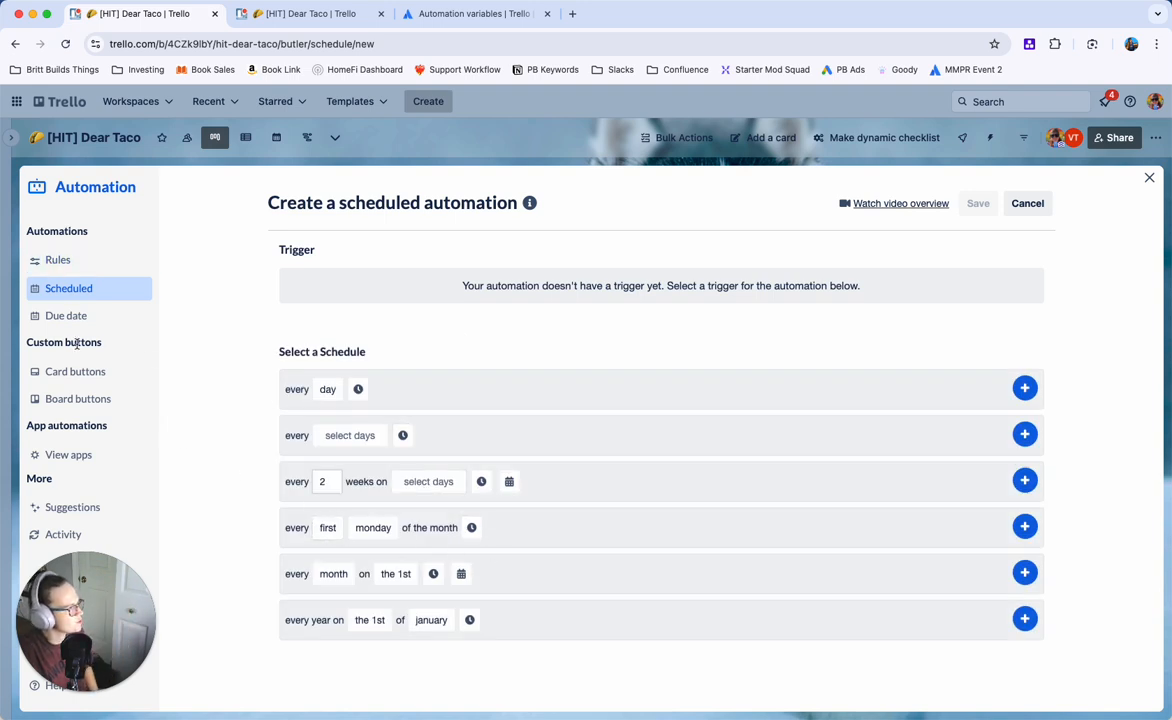
Create a new board button titled 'Make a checklist card'.
left_click(78, 398)
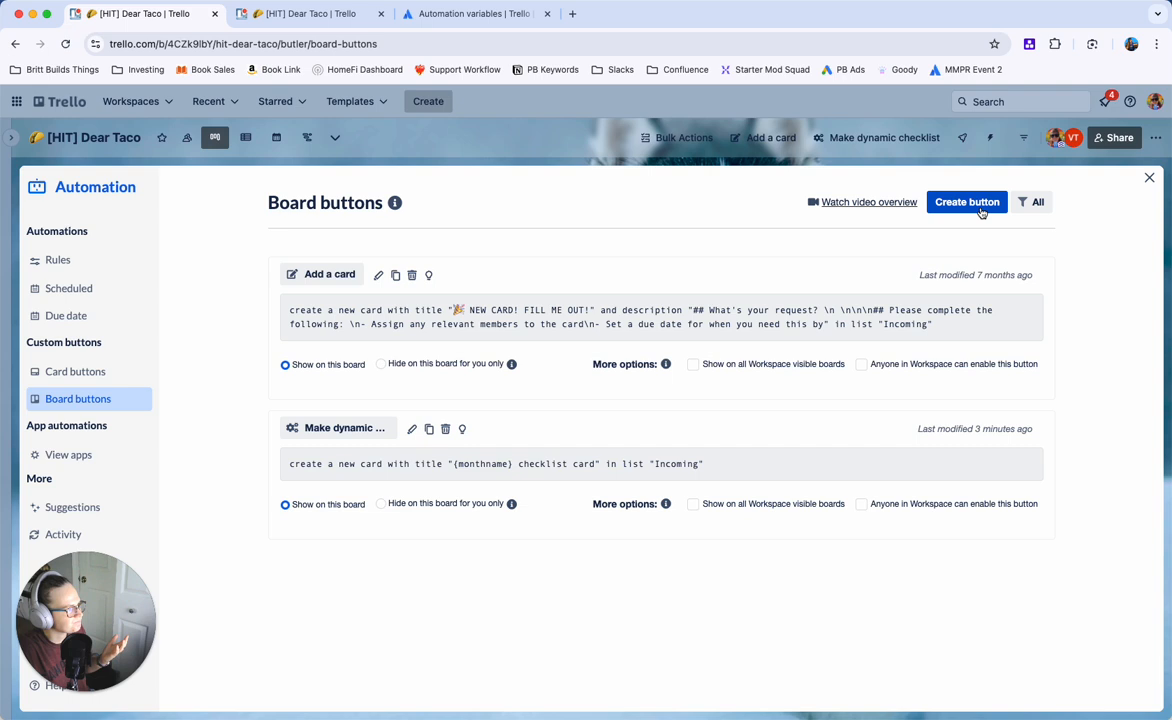
mouse_move(520, 360)
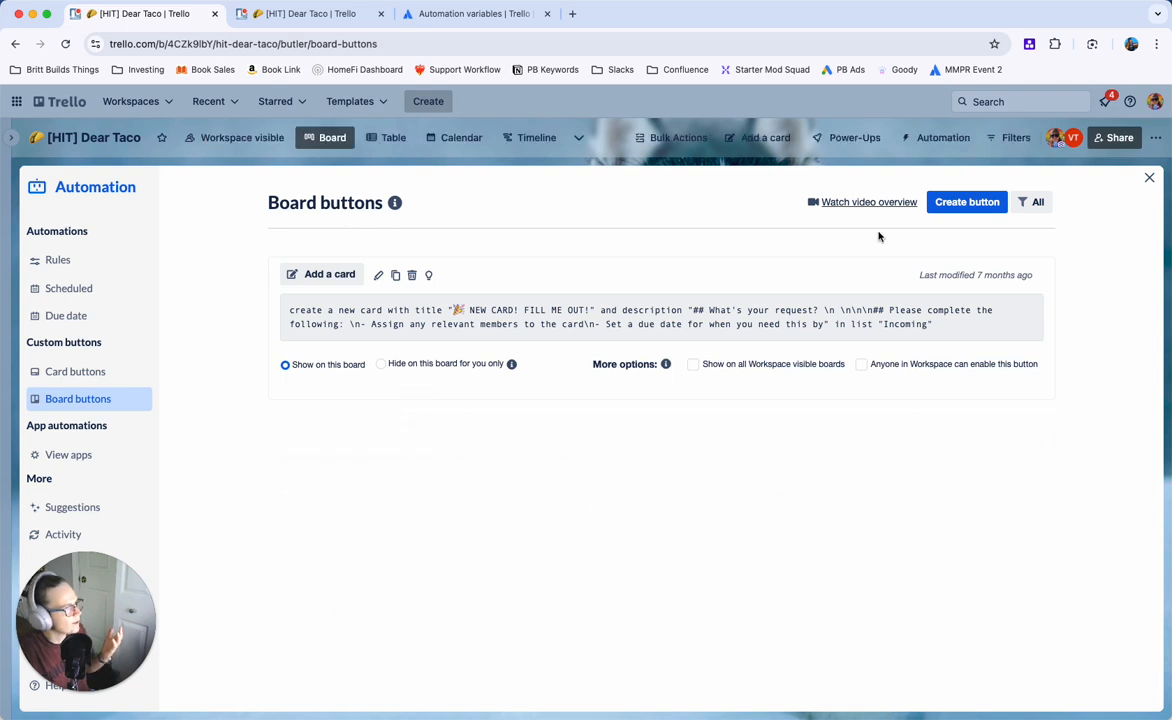
left_click(965, 201)
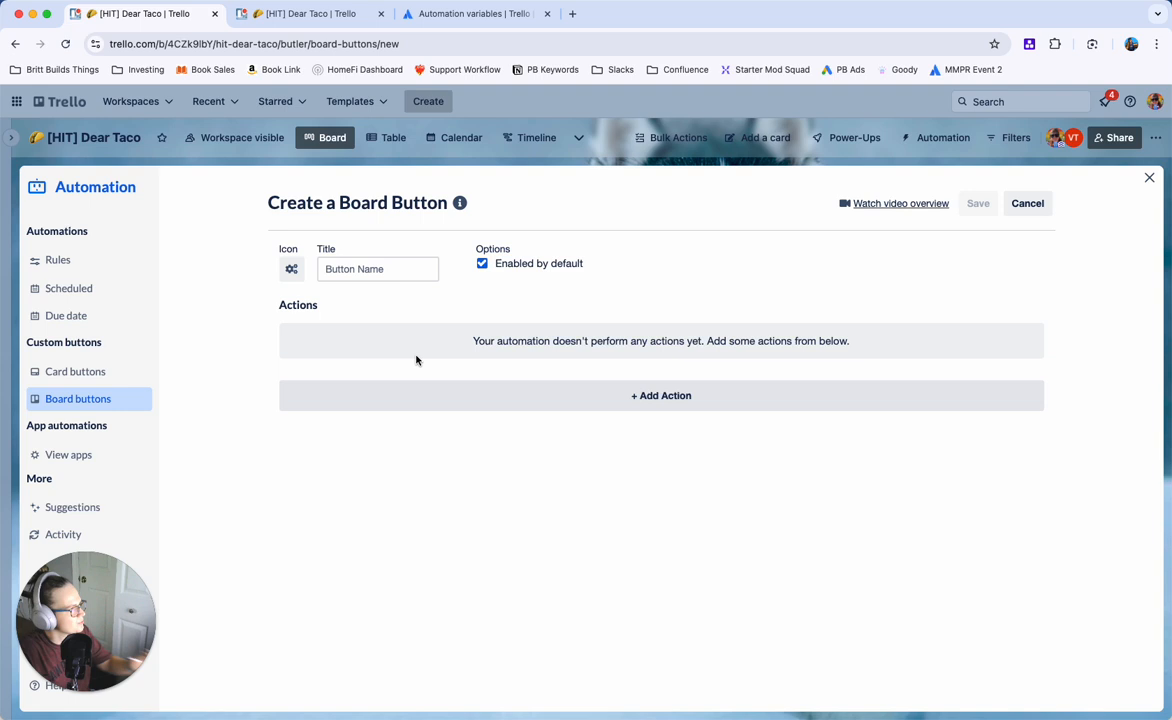
type("Make")
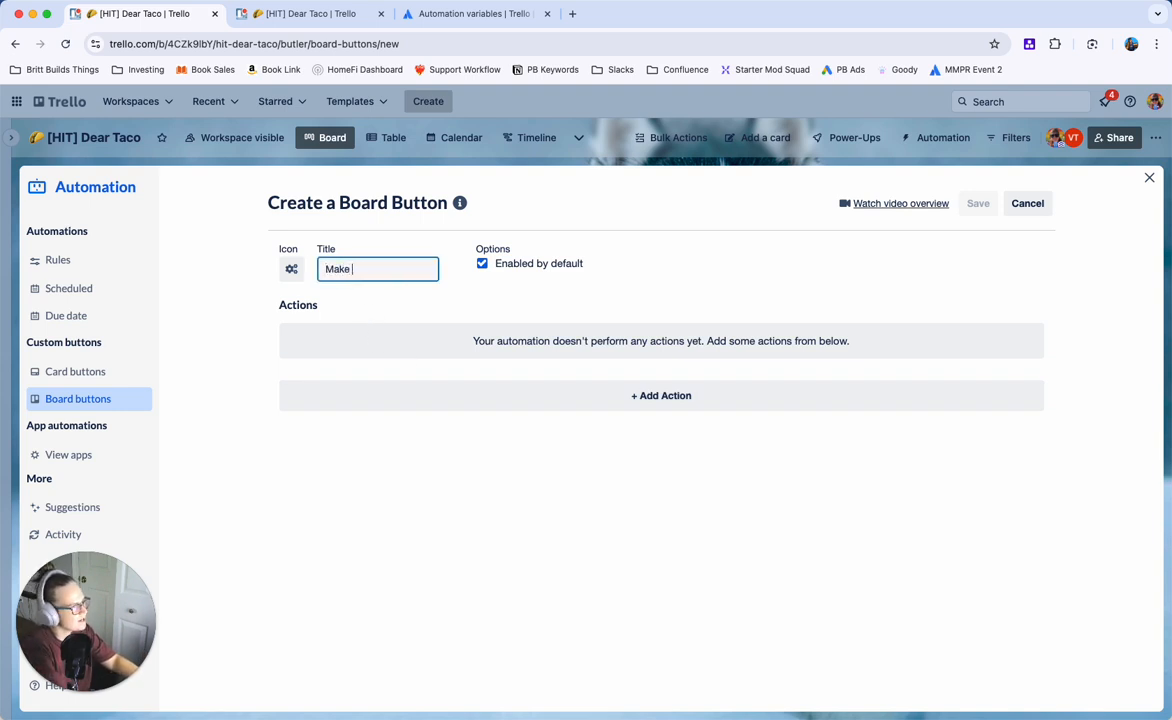
type("a checklist card")
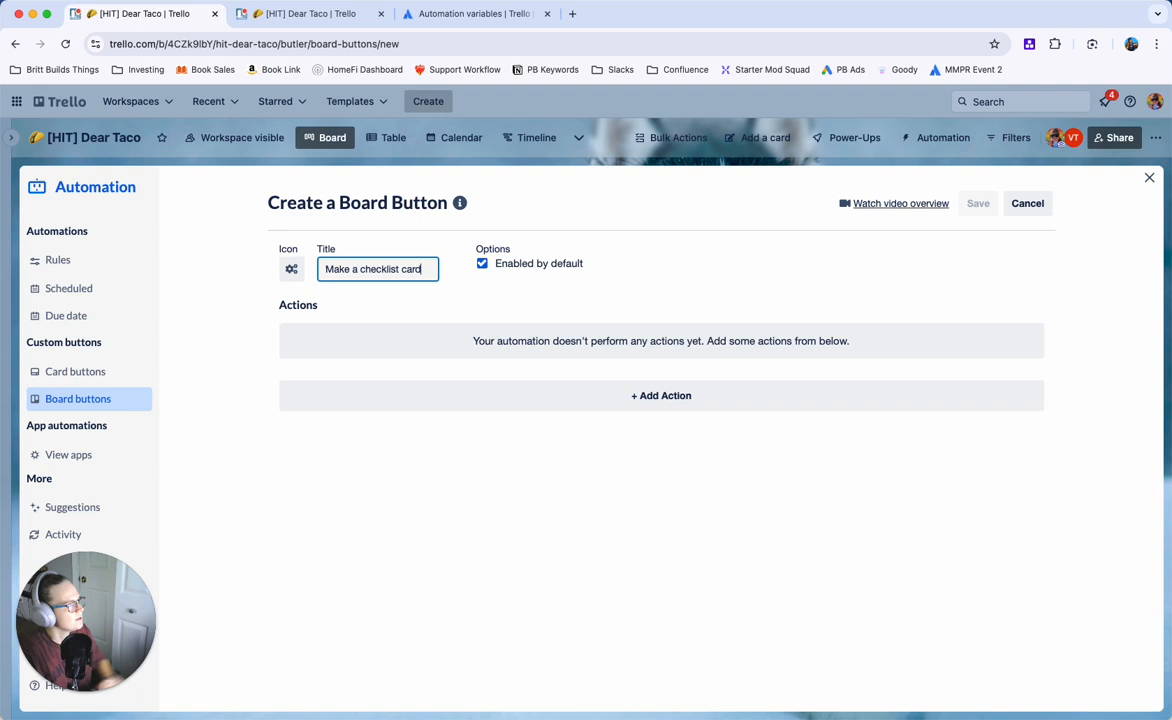
Give the button an Add Card action titled '{monthname} checklist' in list Incoming.
left_click(661, 395)
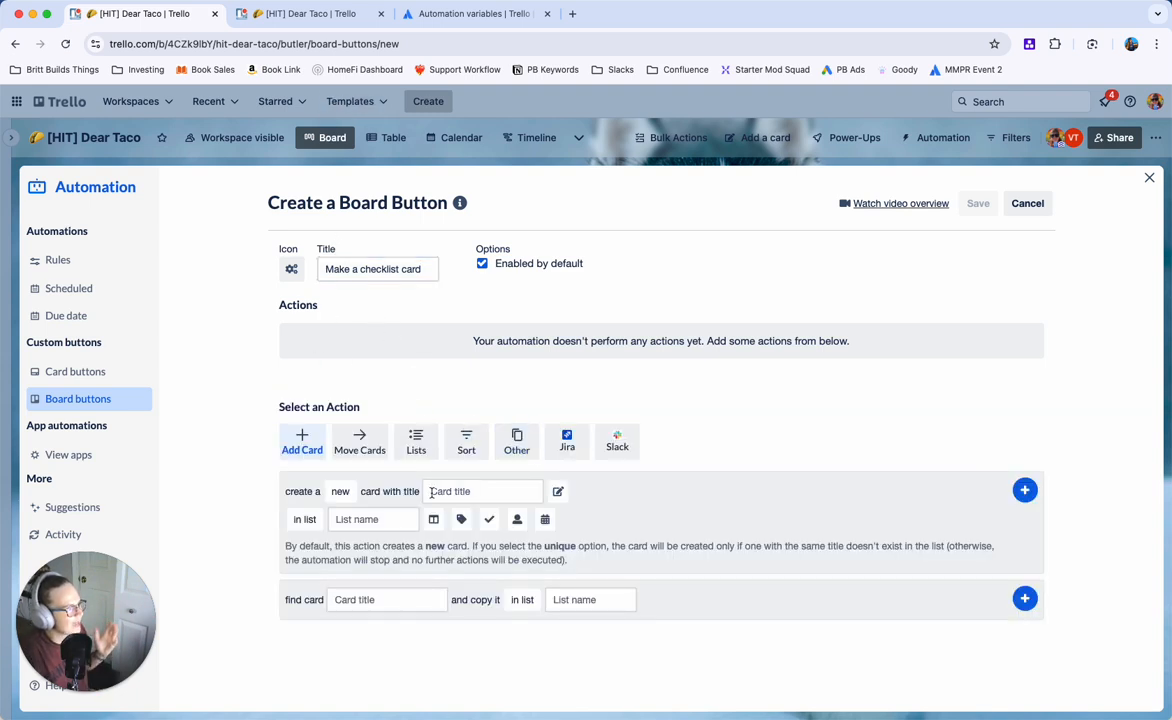
type("{motnh")
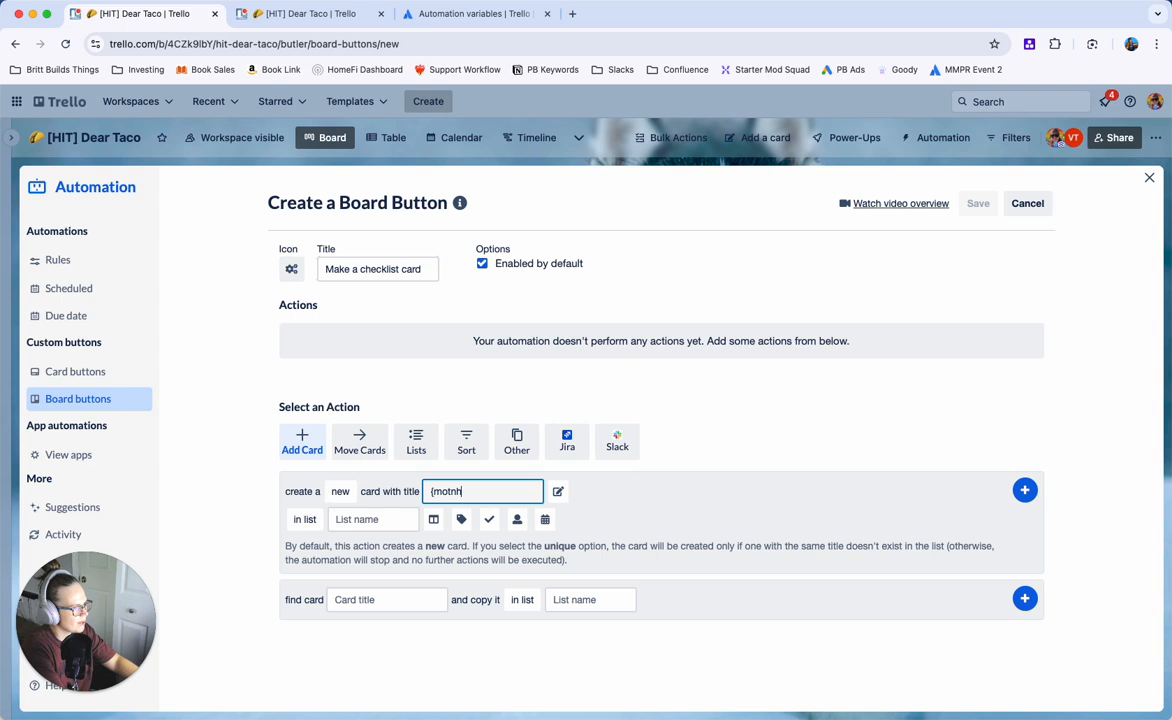
type("name} checklist")
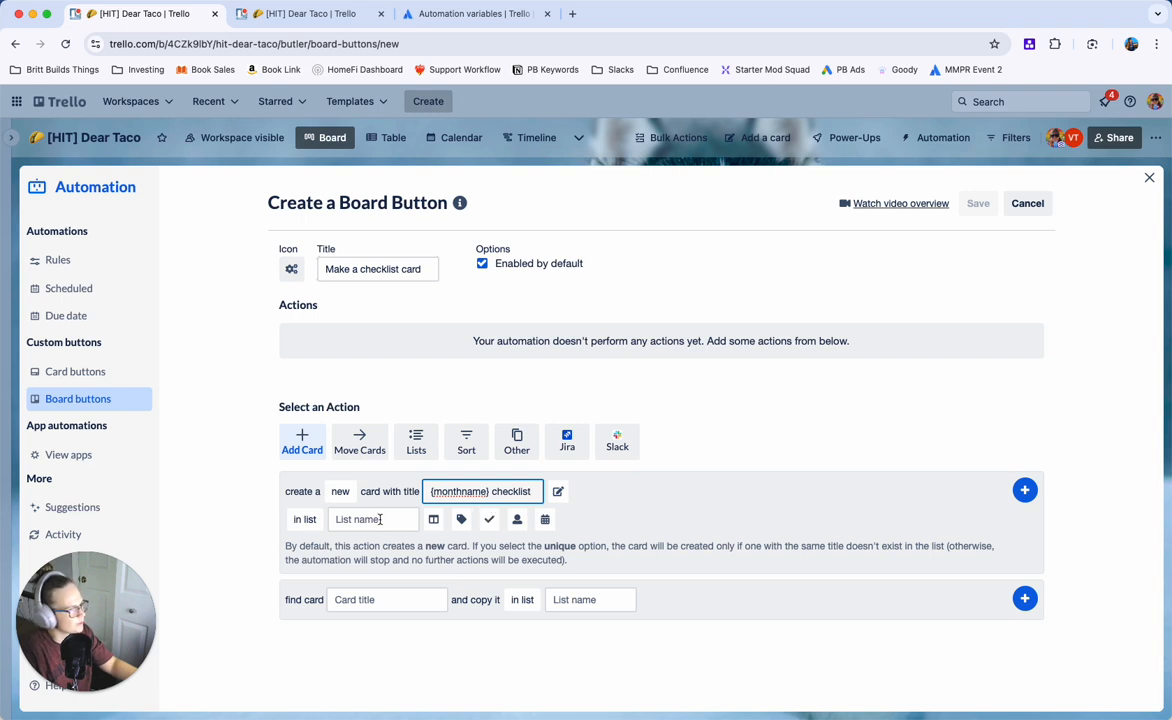
type("Incoming")
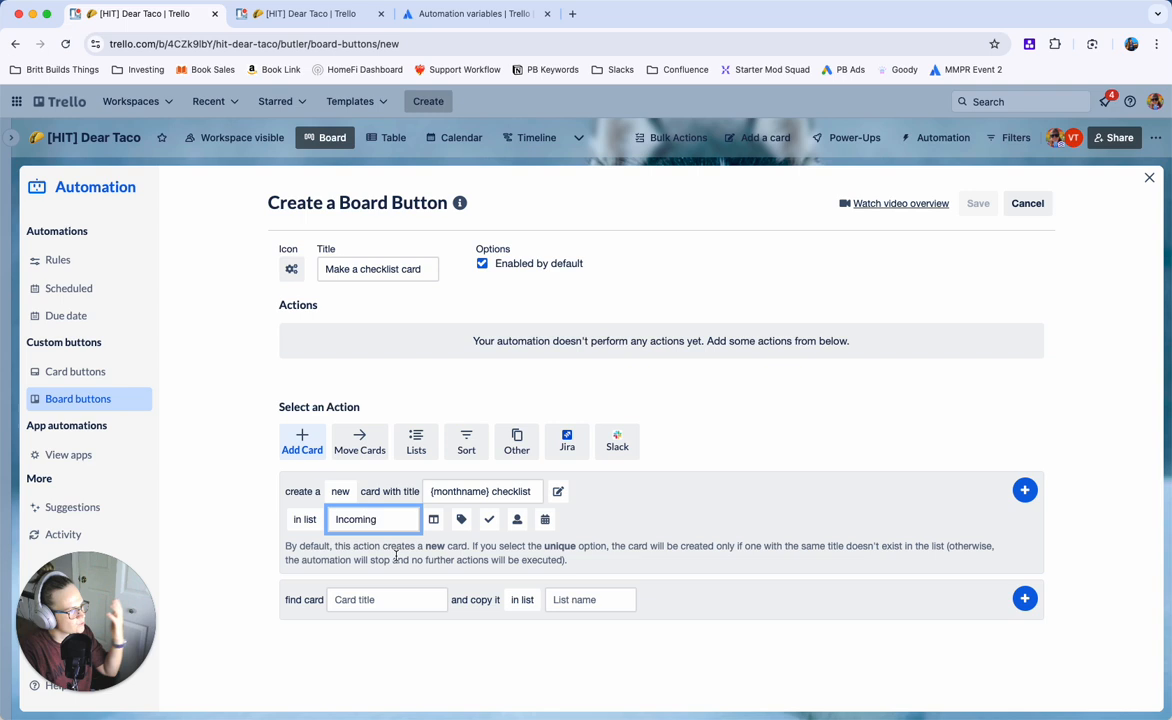
double_click(459, 491)
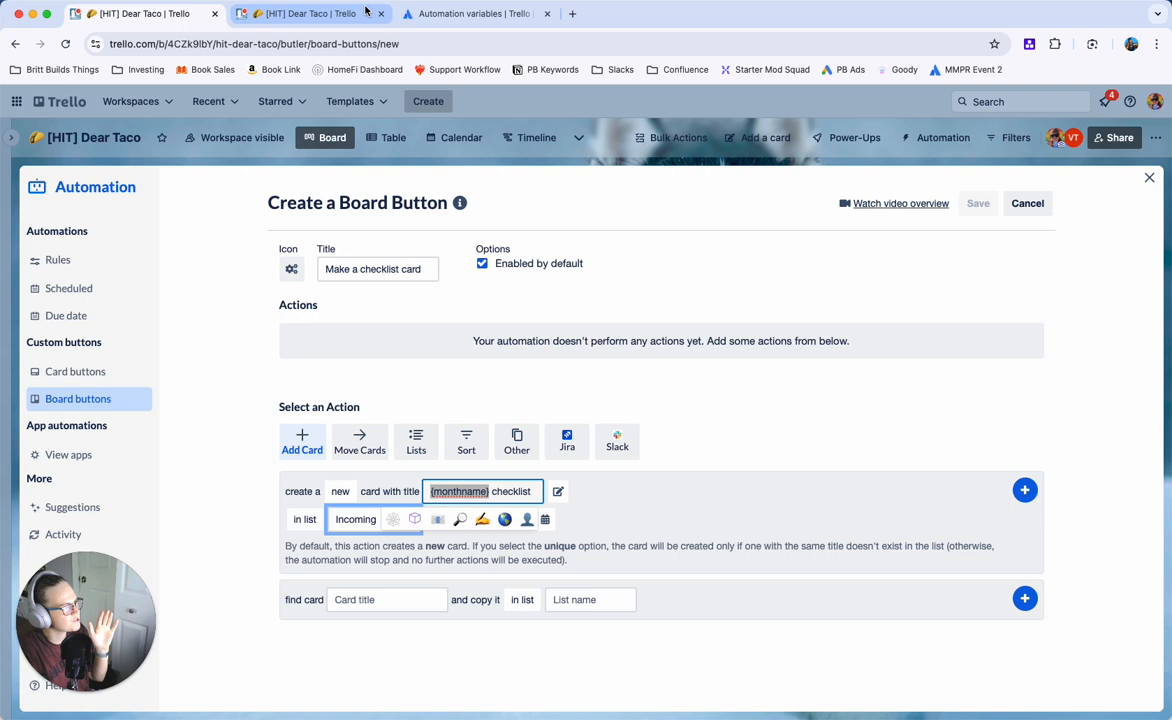
left_click(470, 13)
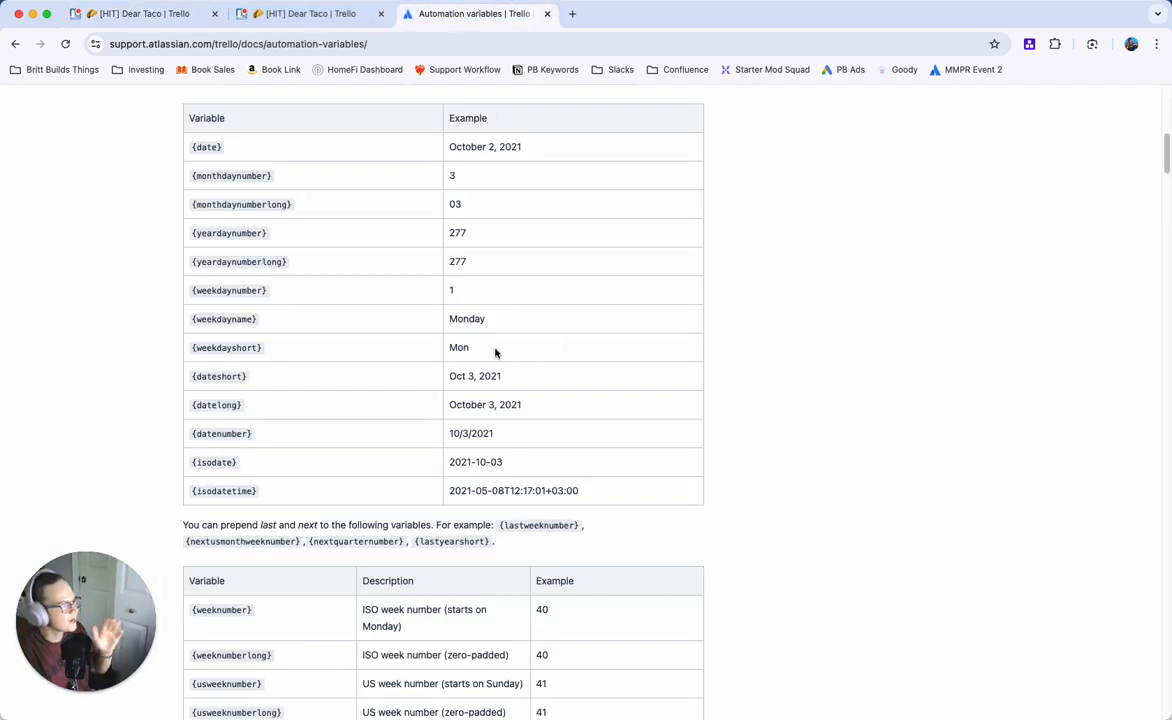
Read the Trello automation docs on the {monthname} variable.
scroll("down", 3)
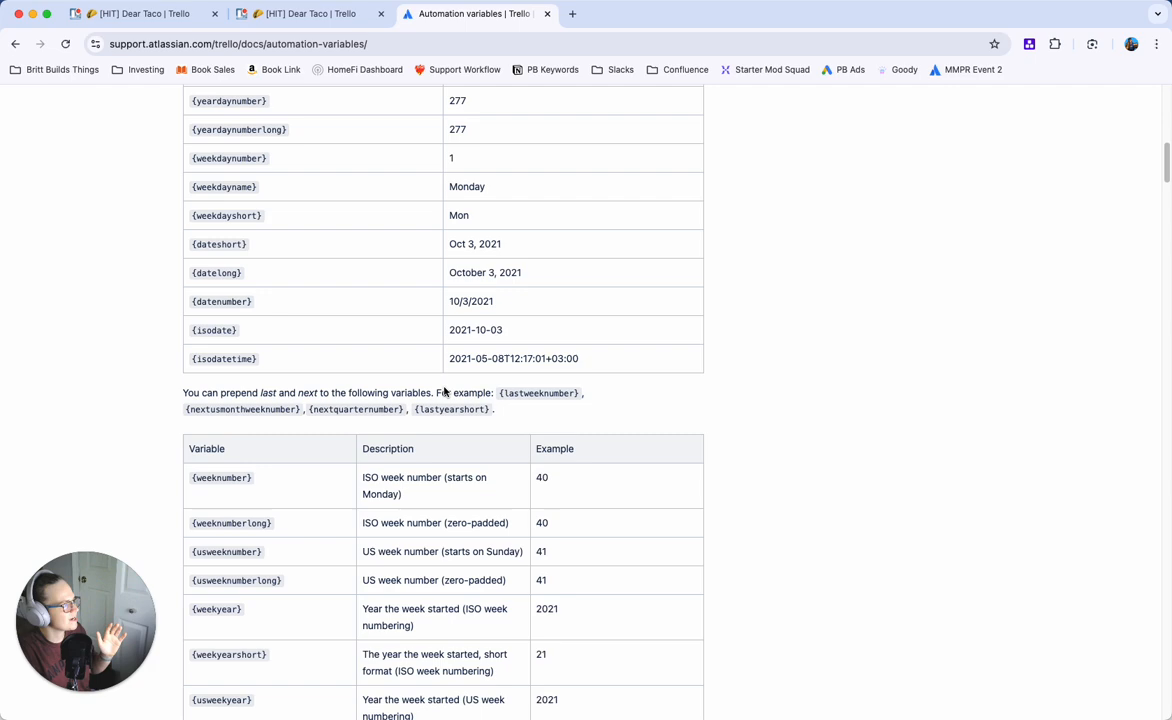
scroll("up", 3)
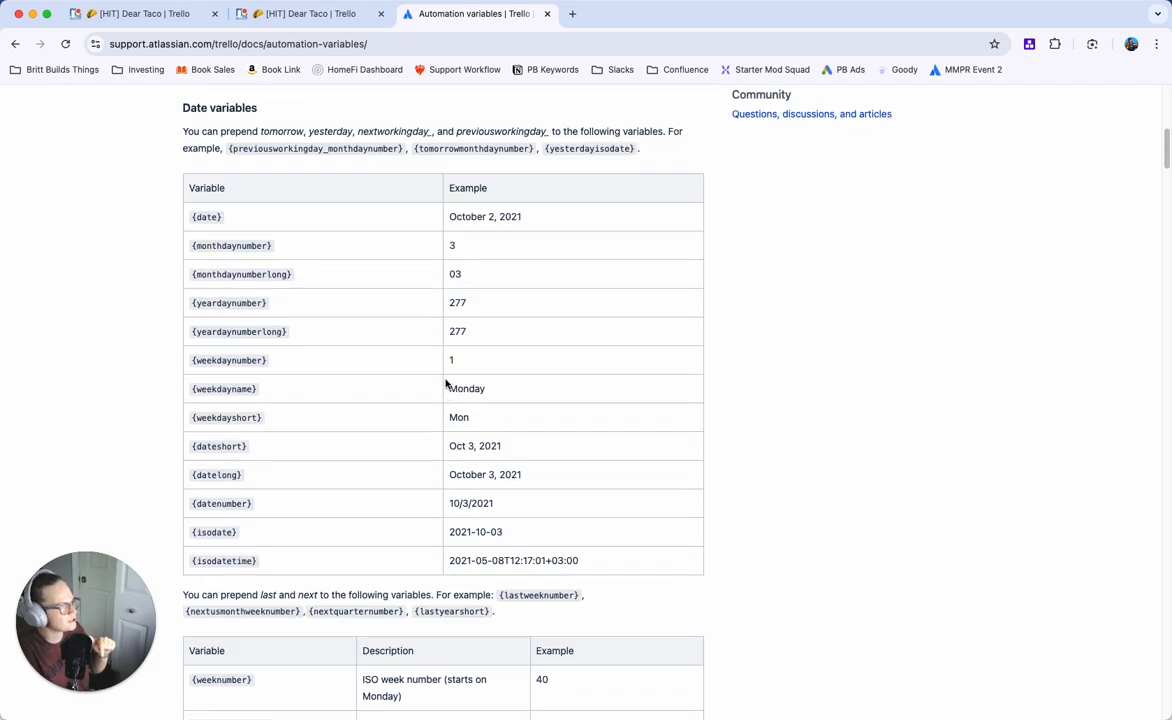
scroll("down", 3)
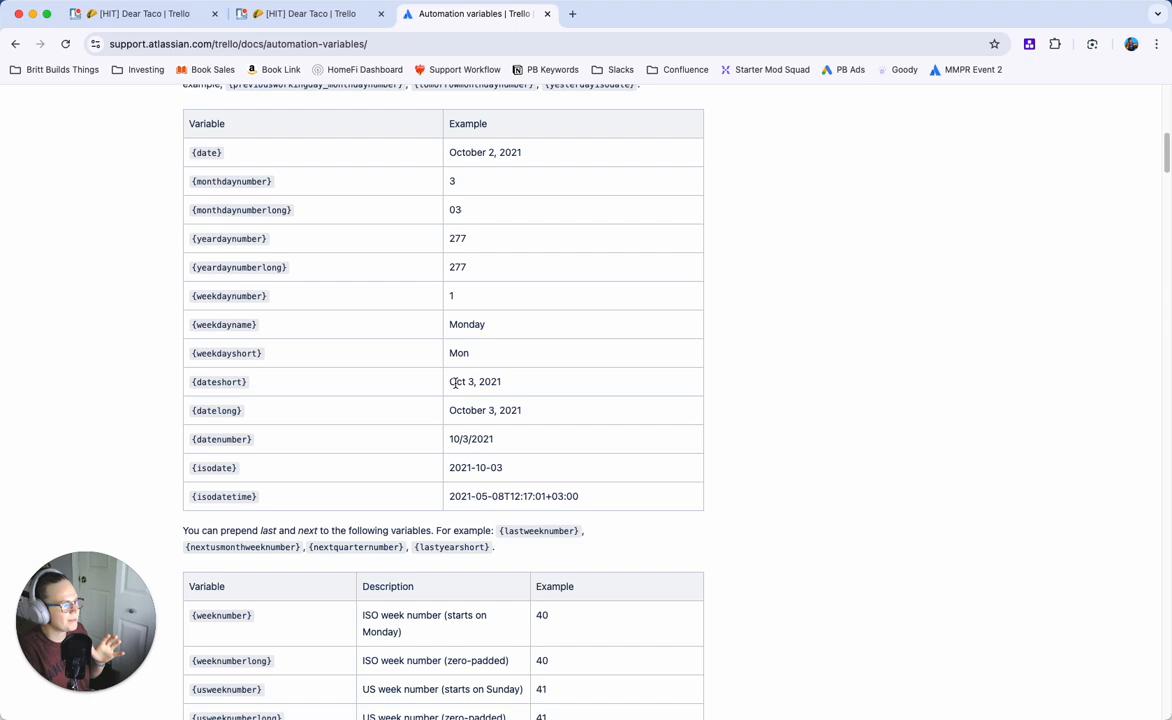
scroll("down", 3)
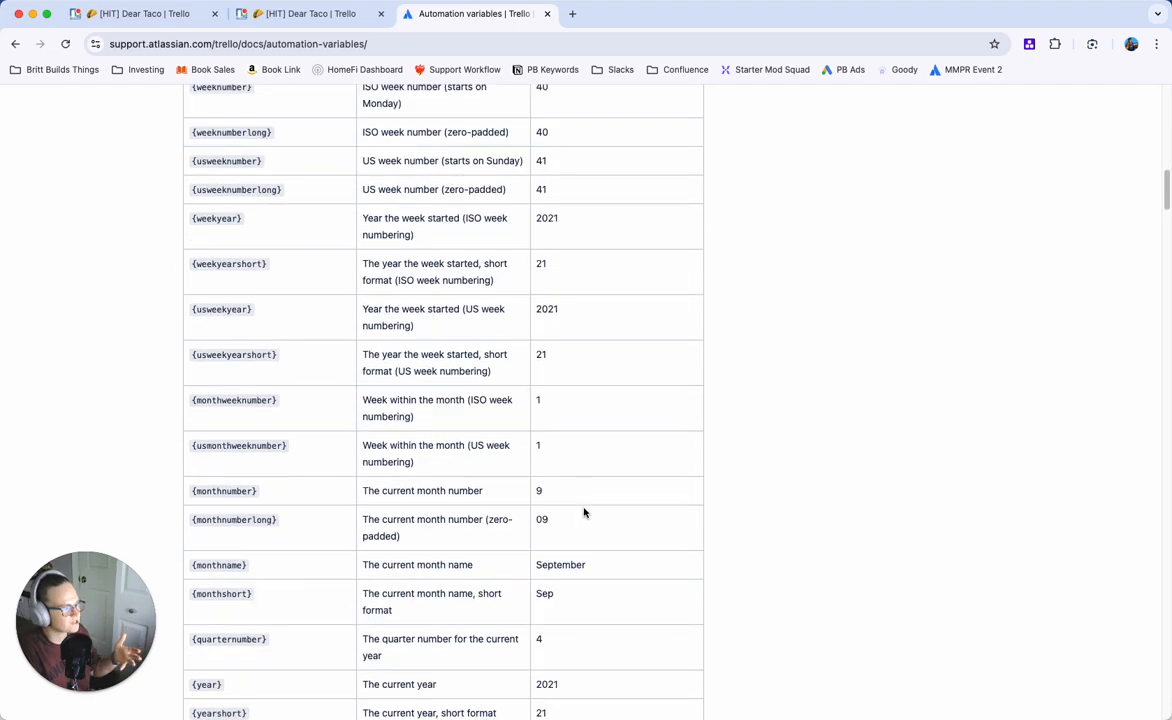
scroll("down", 3)
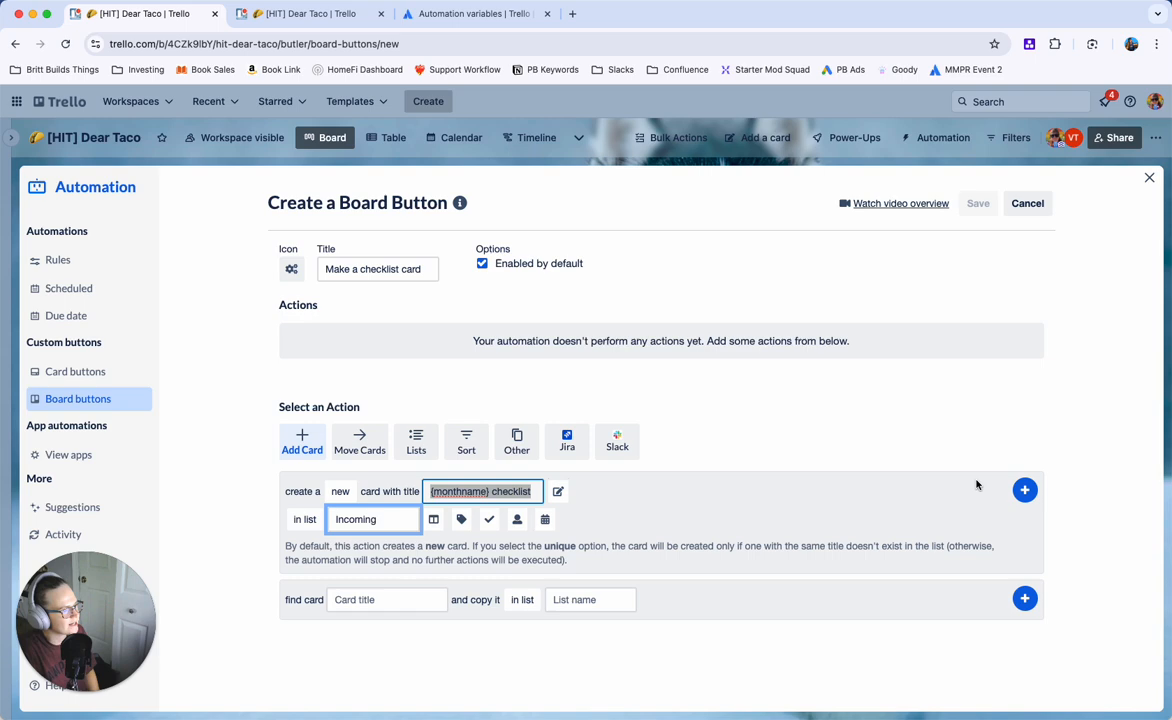
Add the card action and save the 'Make a checklist card' button.
left_click(1024, 490)
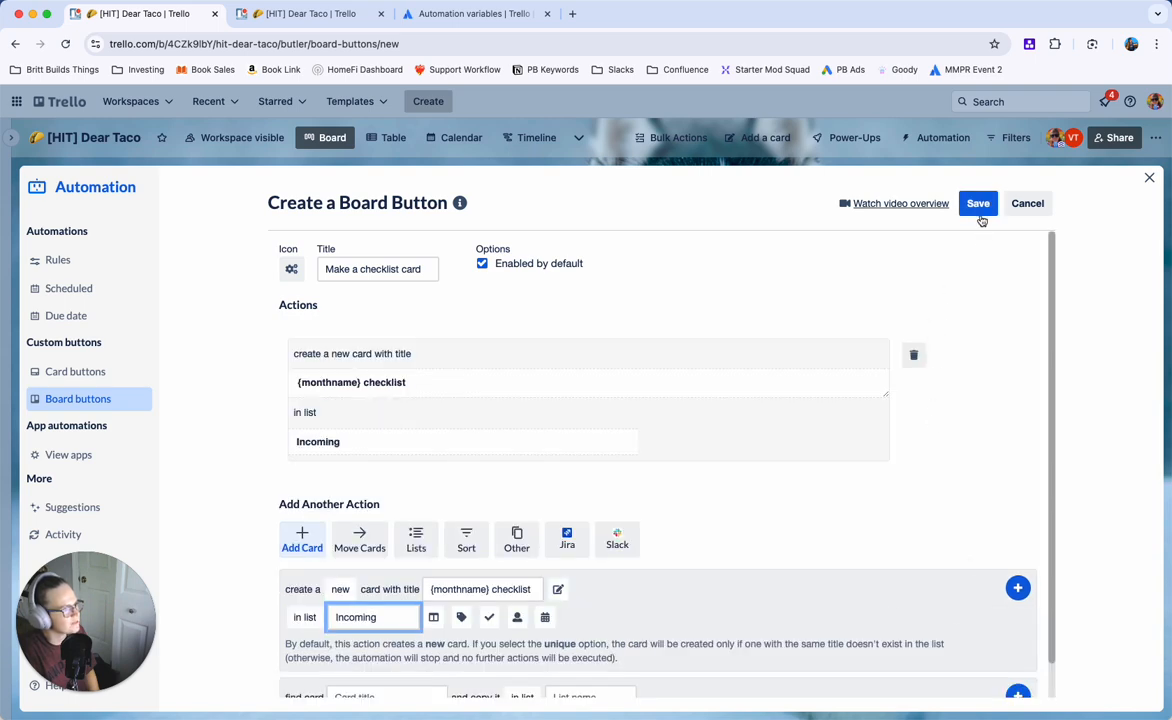
left_click(977, 203)
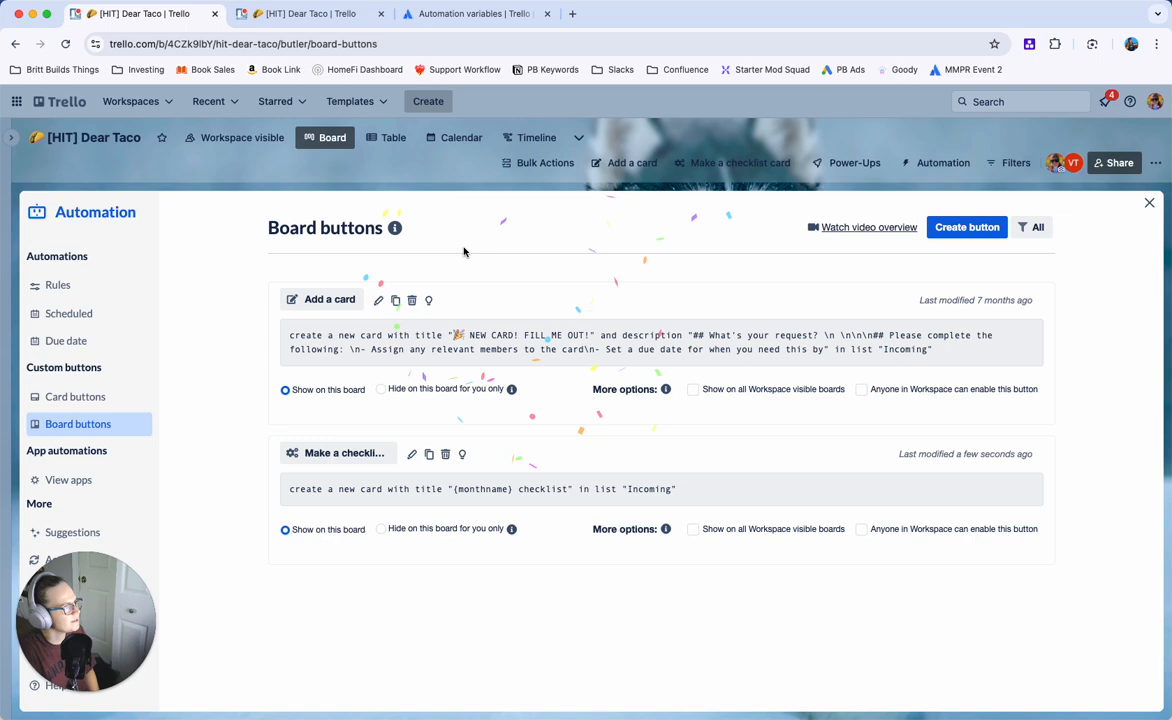
left_click(475, 13)
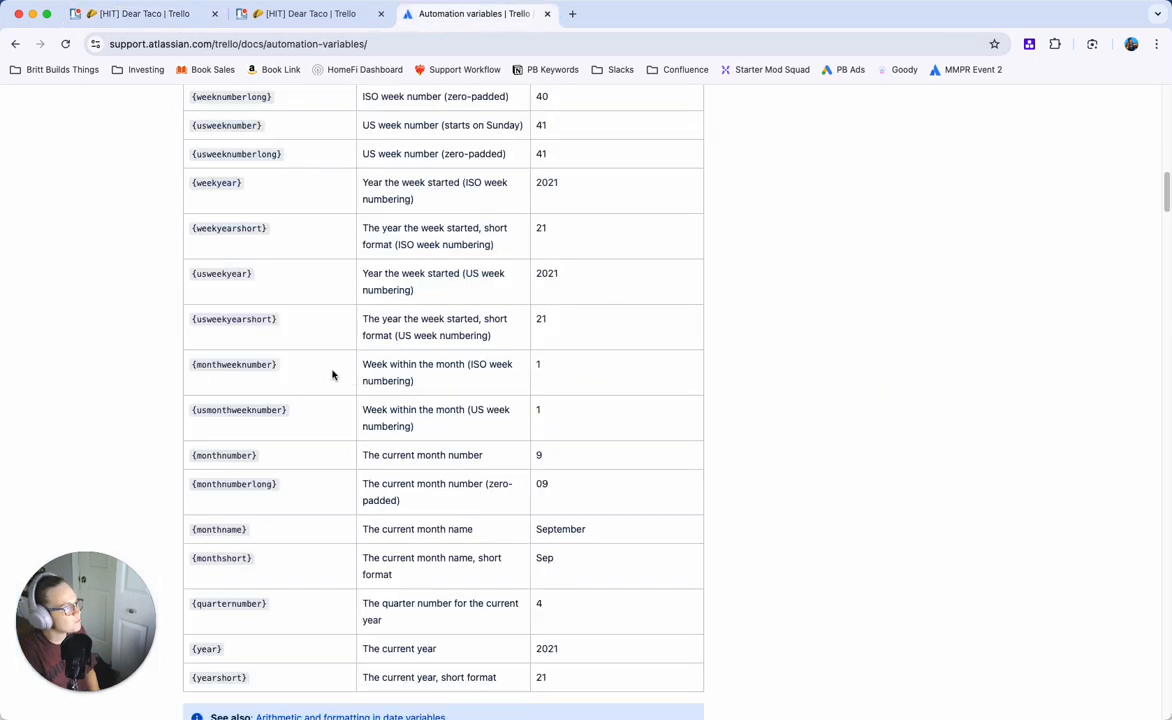
left_click(300, 14)
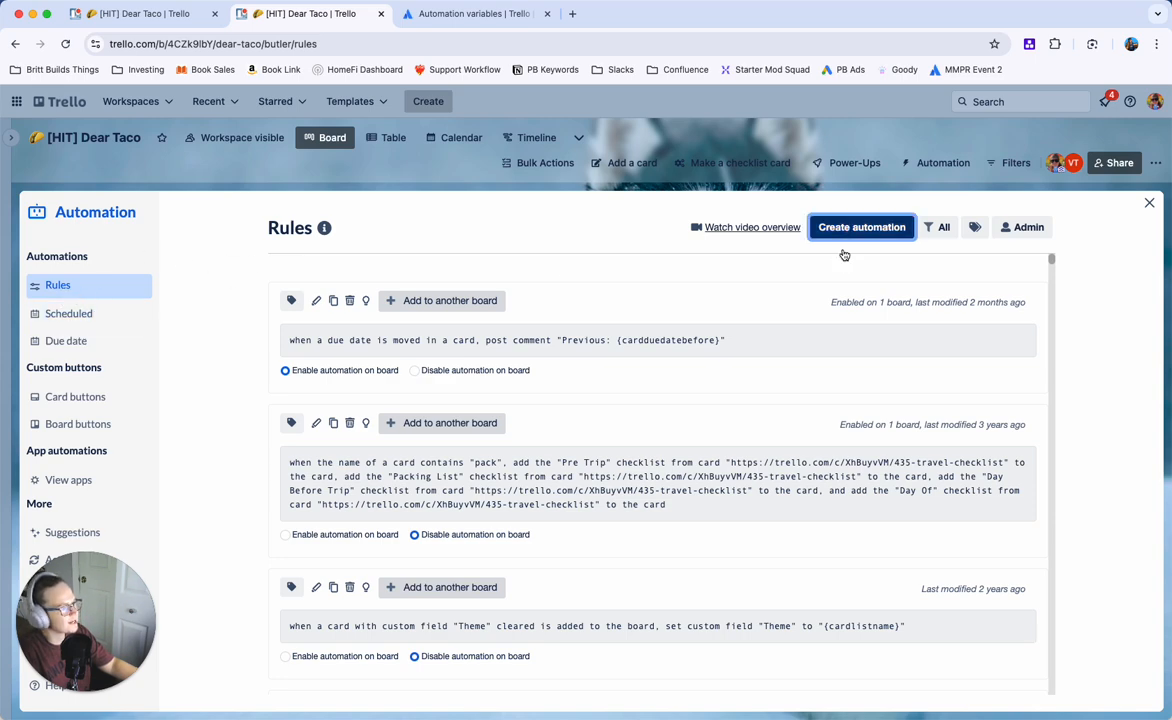
Create a rule triggered when a card named starting with '{monthname} checklist' is added.
left_click(861, 227)
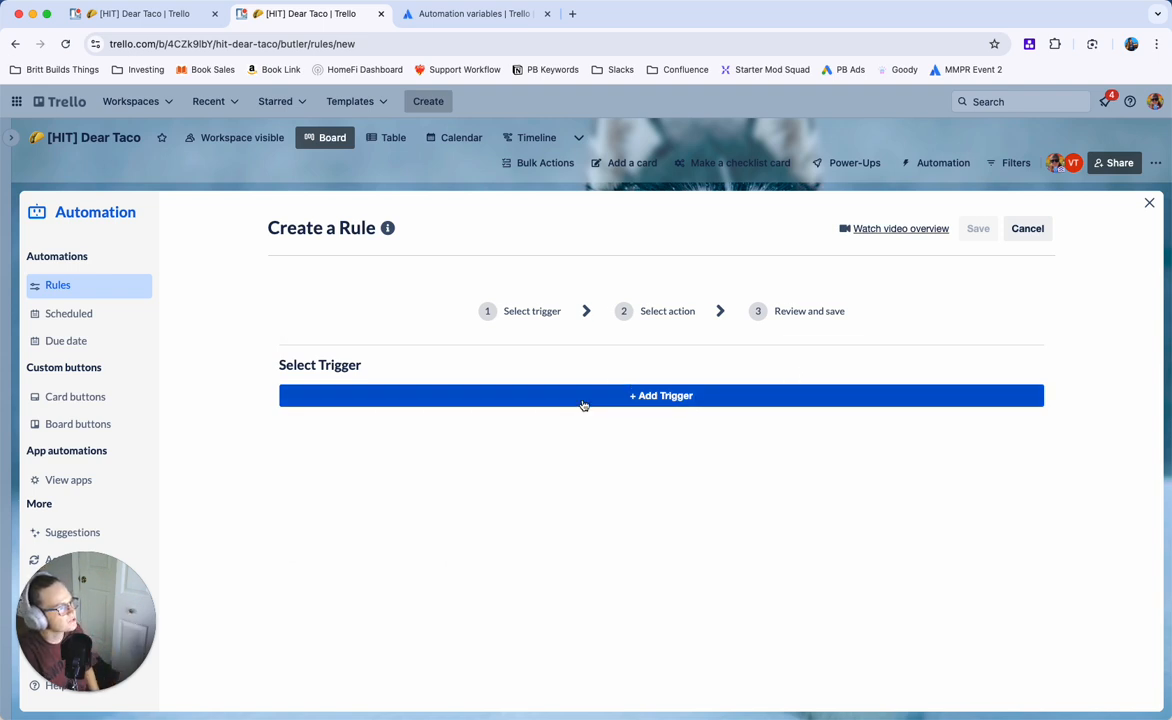
left_click(660, 395)
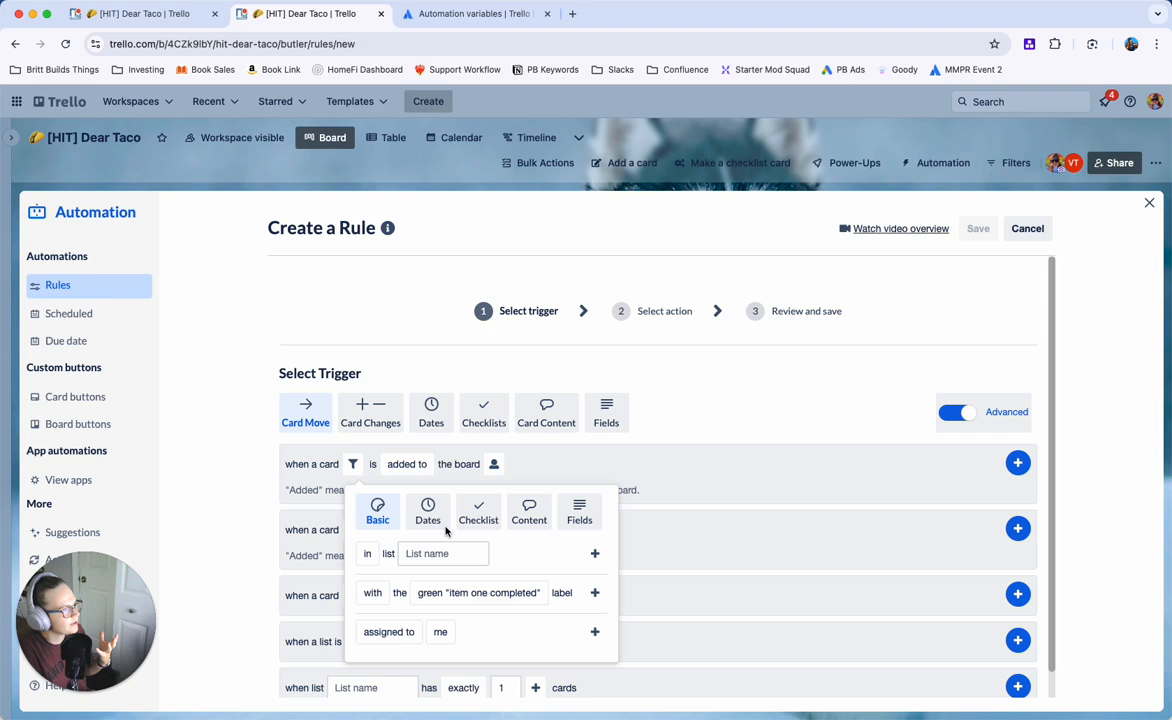
left_click(529, 512)
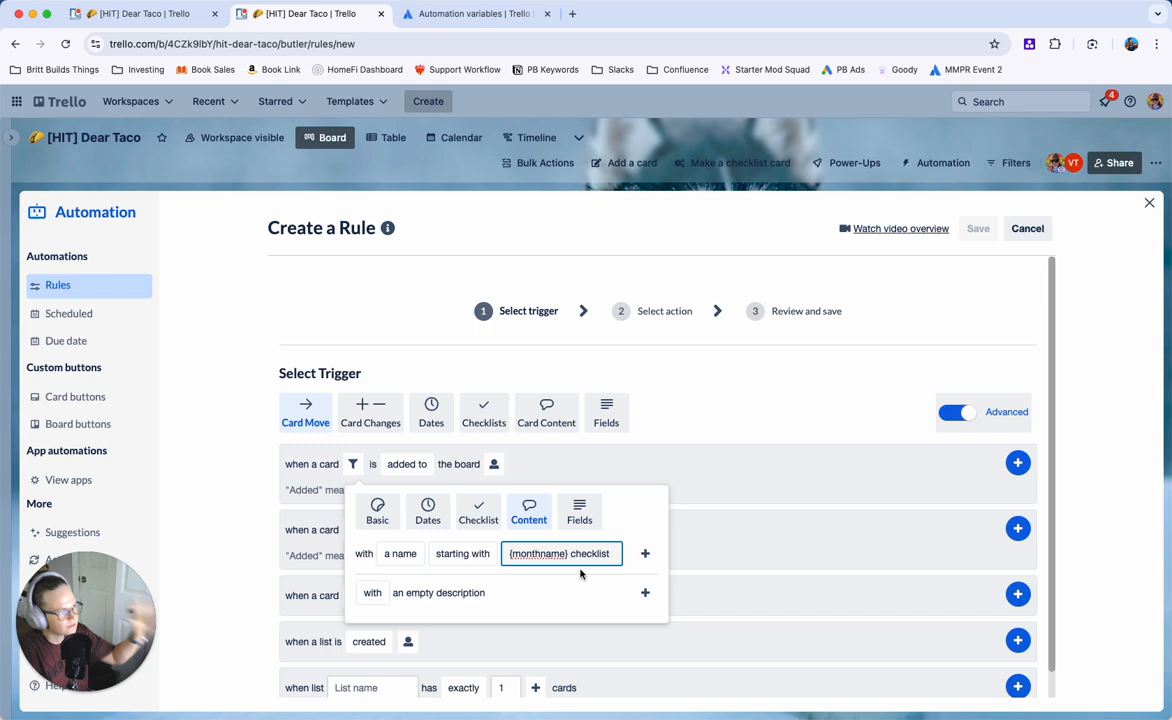
left_click(645, 553)
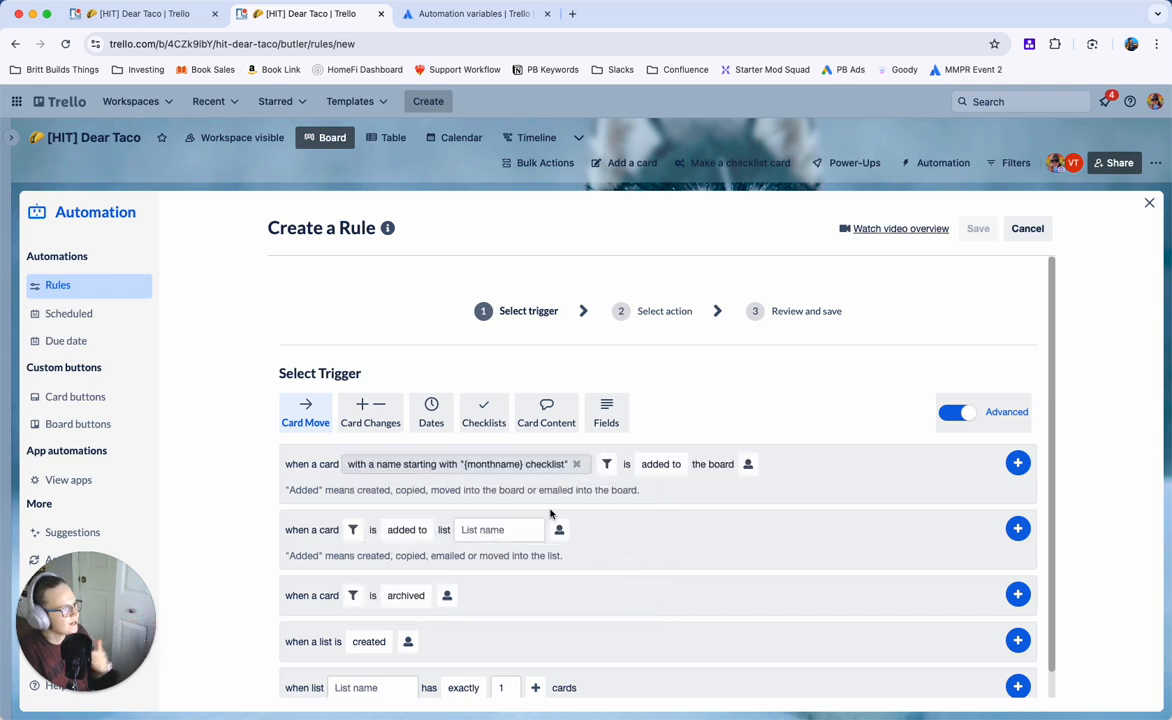
mouse_move(996, 475)
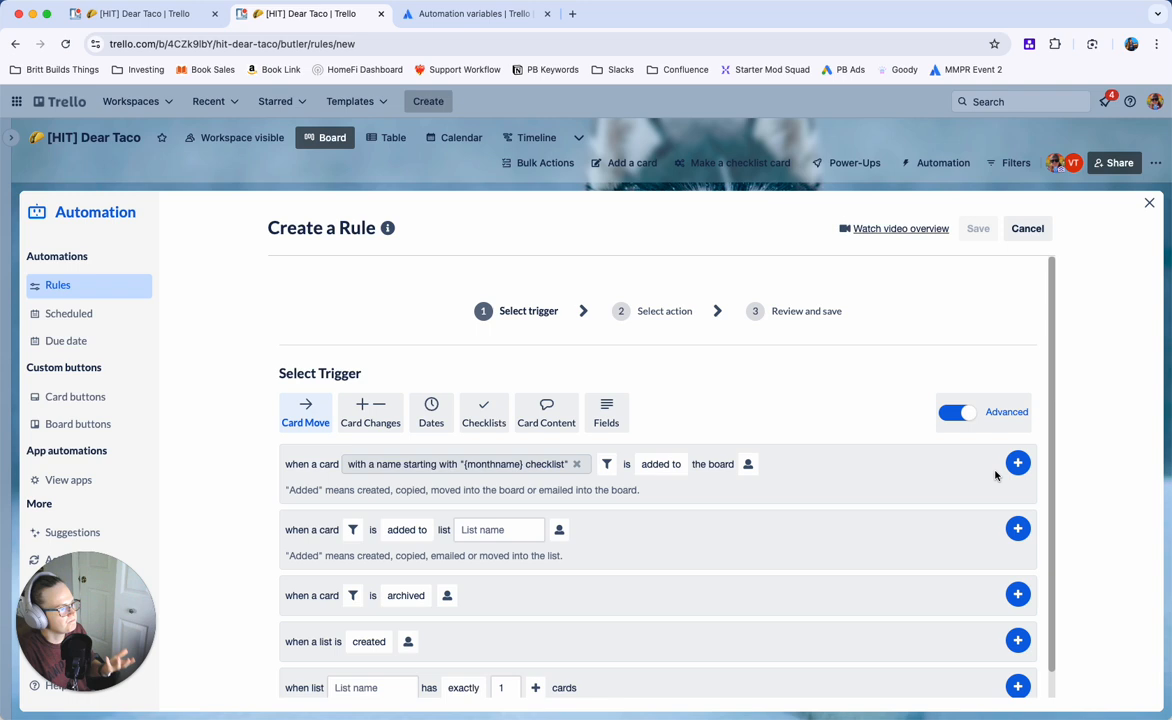
left_click(546, 412)
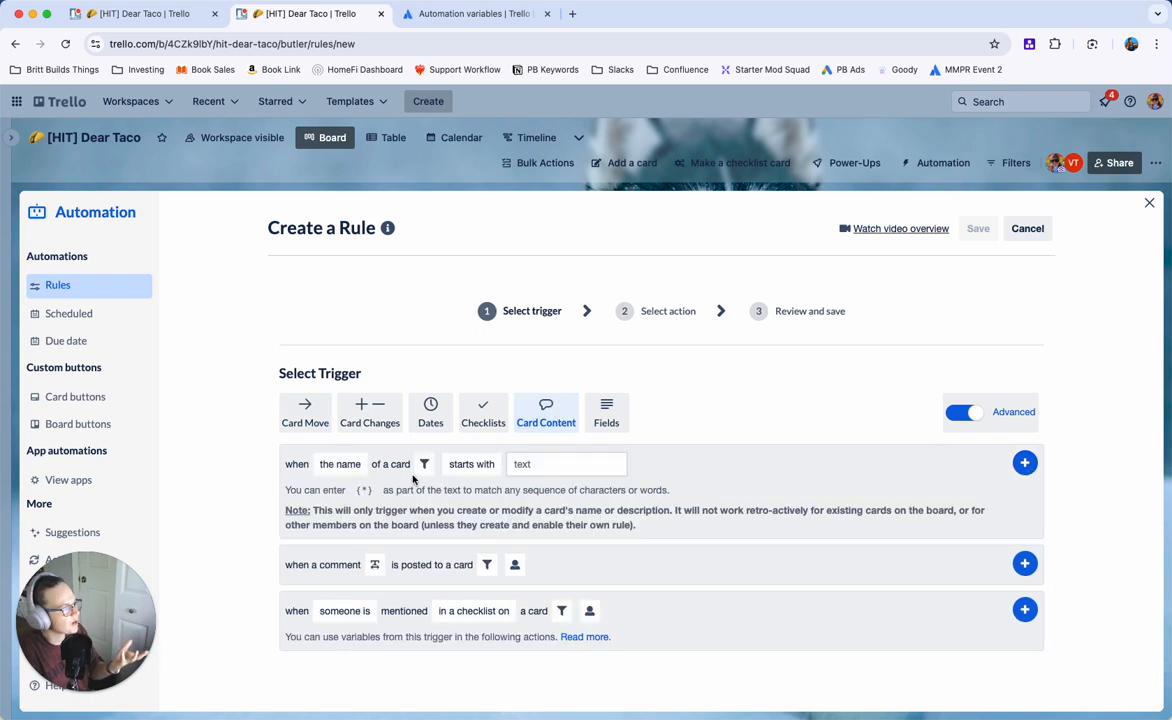
type("{monthname} checklist")
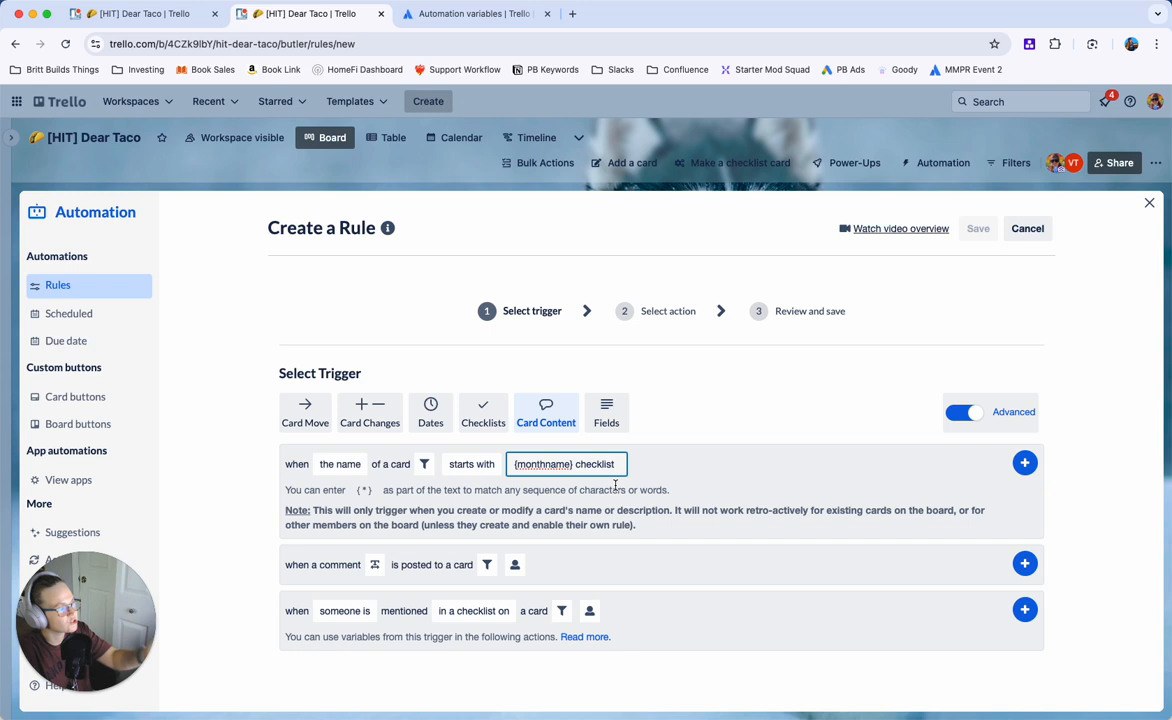
mouse_move(693, 498)
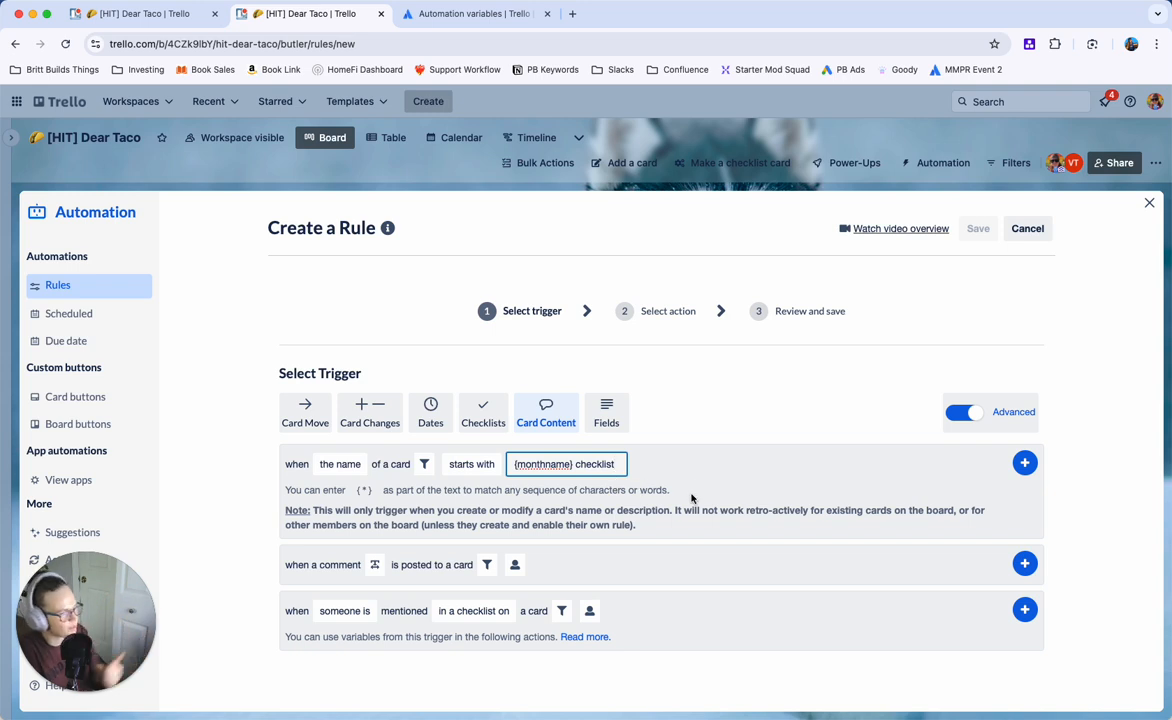
left_click(305, 413)
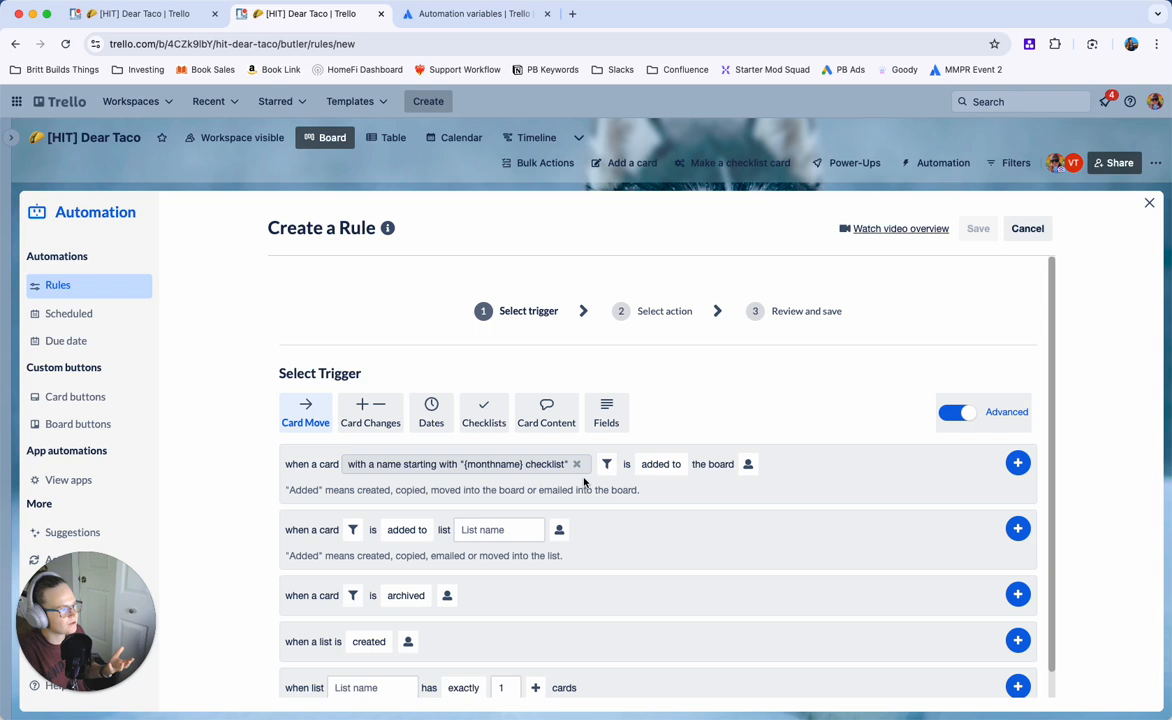
left_click(546, 412)
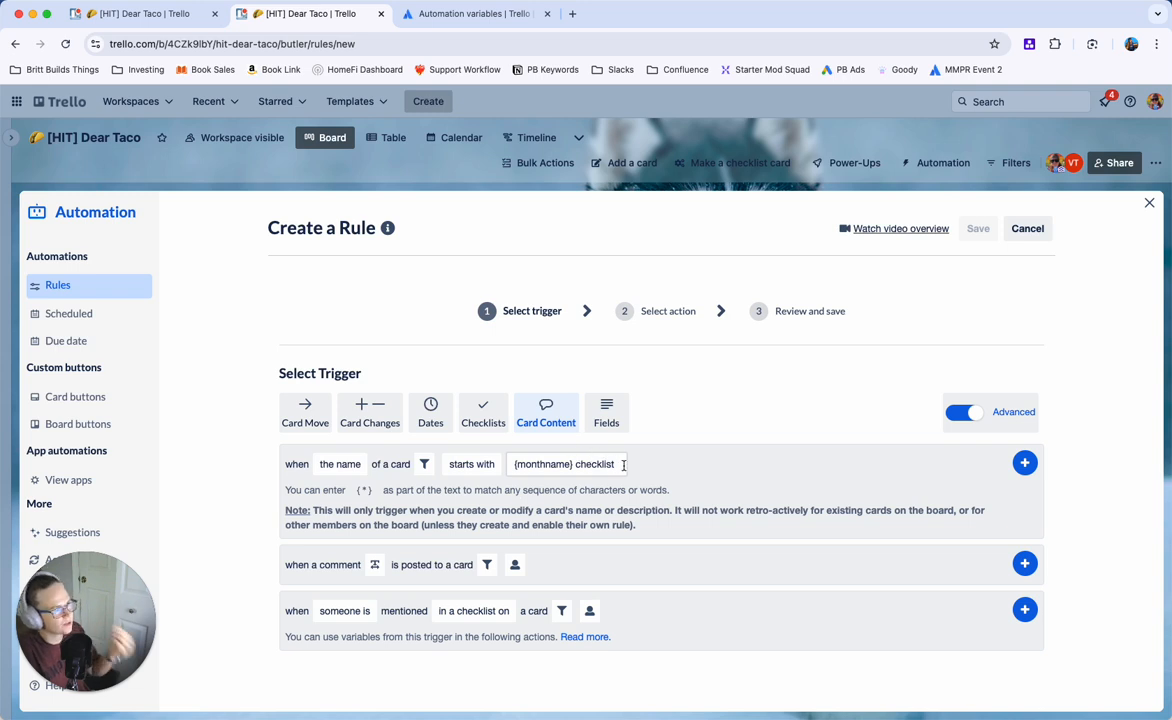
left_click(305, 412)
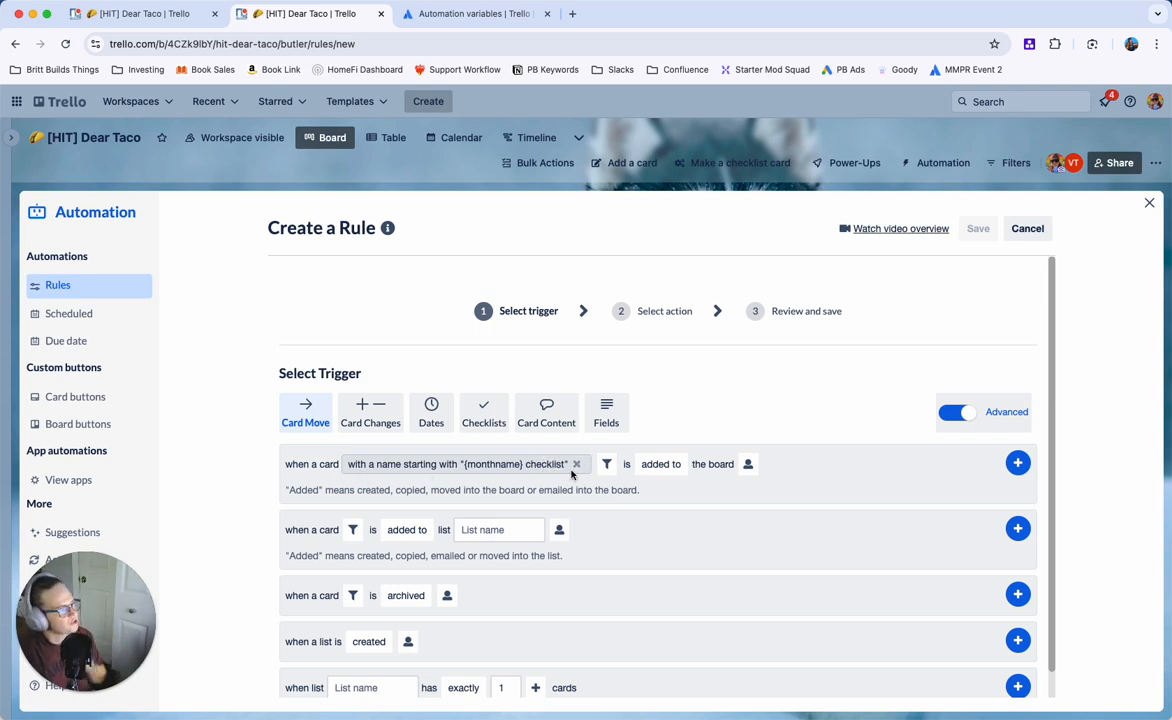
left_click(1017, 462)
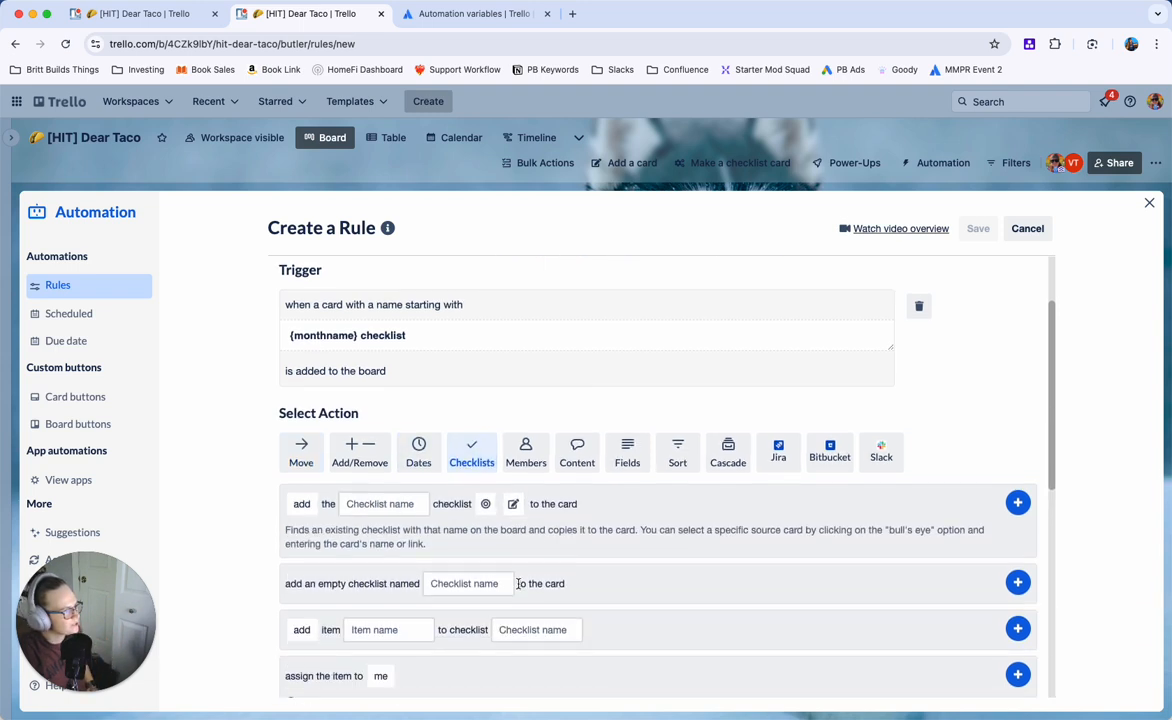
Add an action putting 'first item' into the checklist named 'Checklist'.
scroll("down", 3)
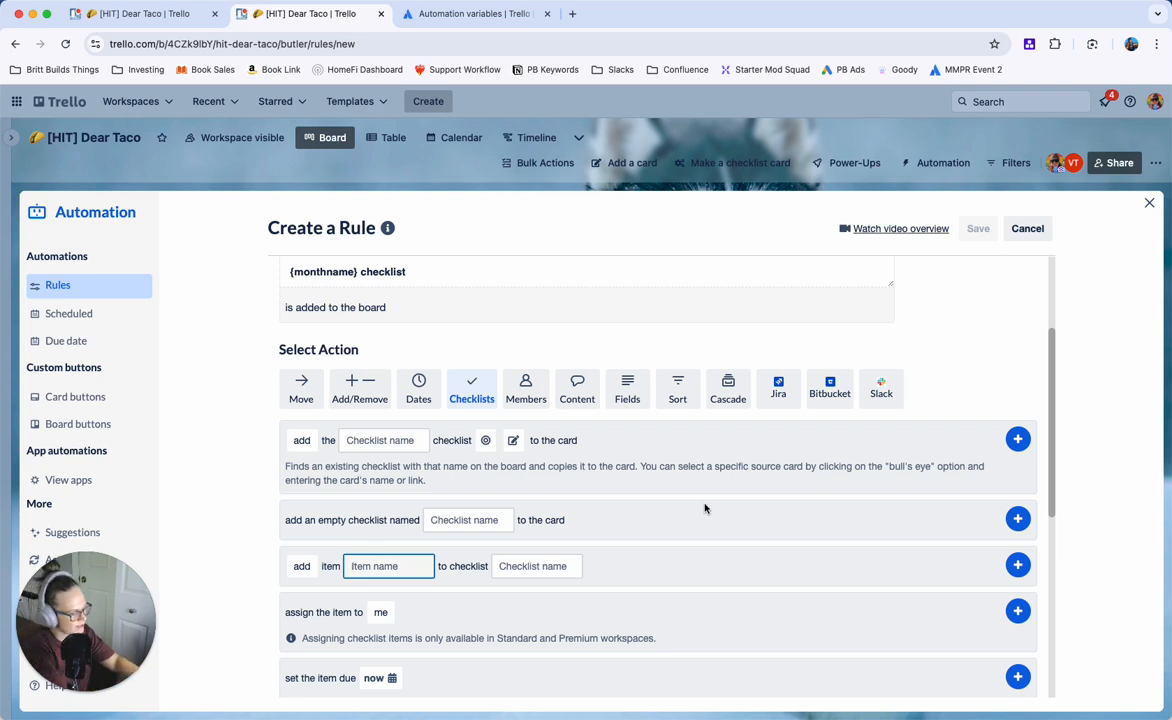
type("first item")
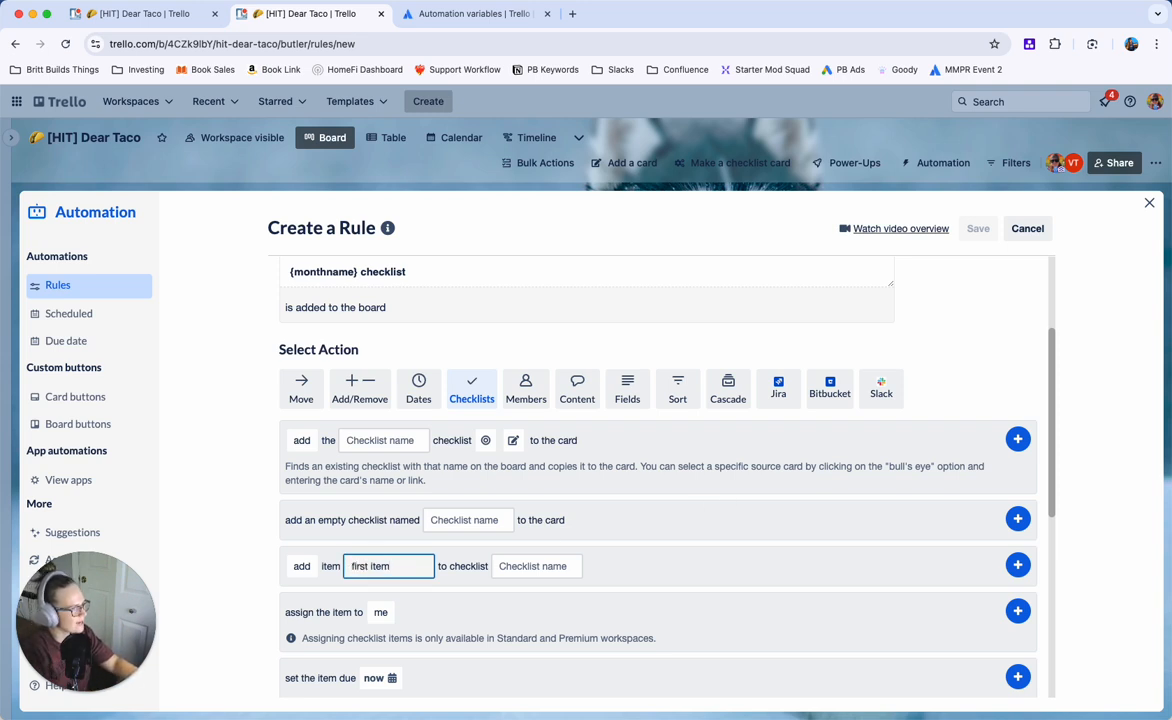
type("C")
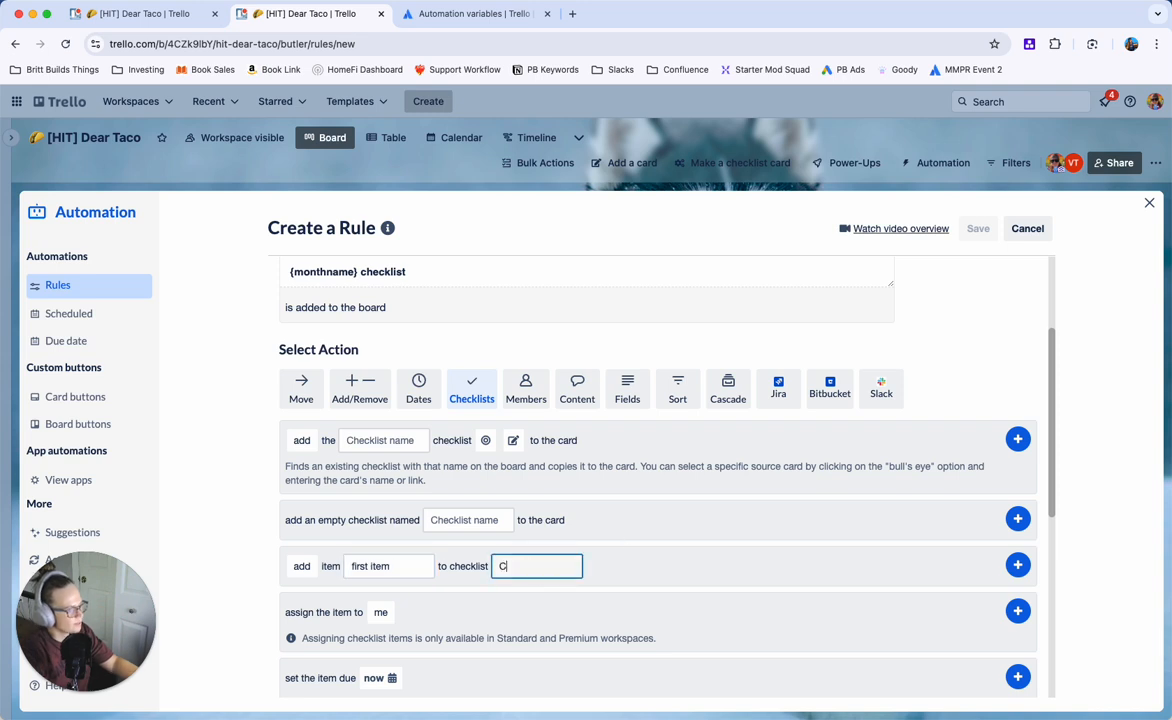
type("hecklist")
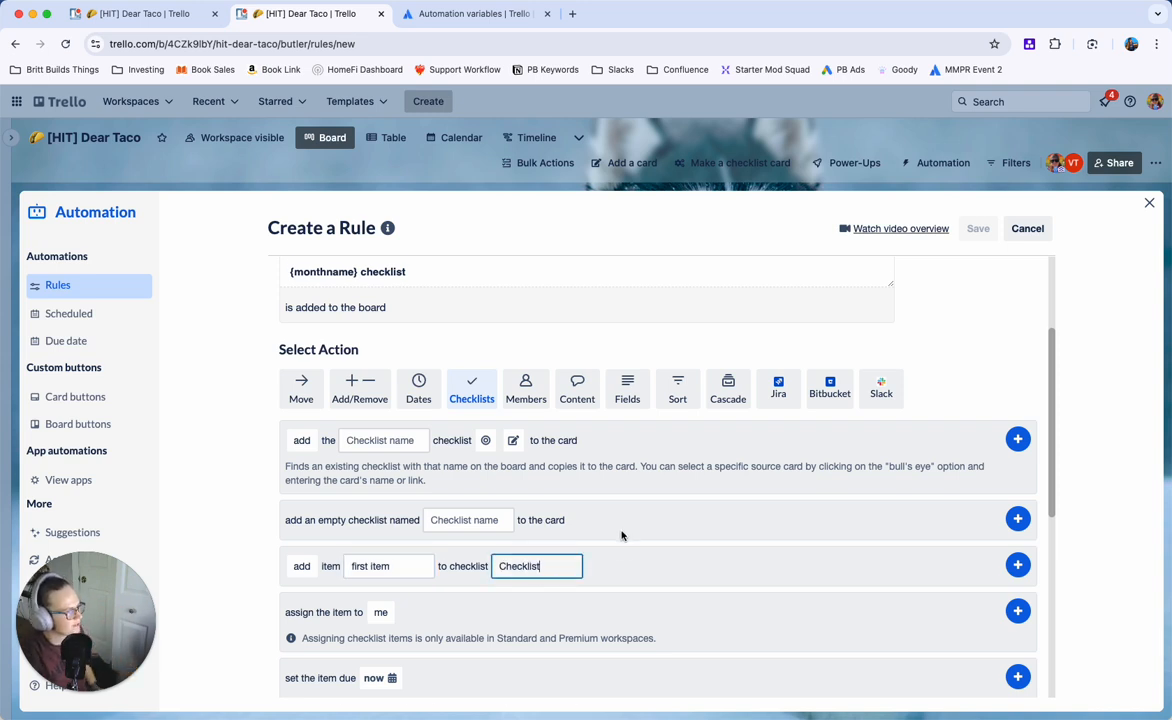
left_click(1017, 565)
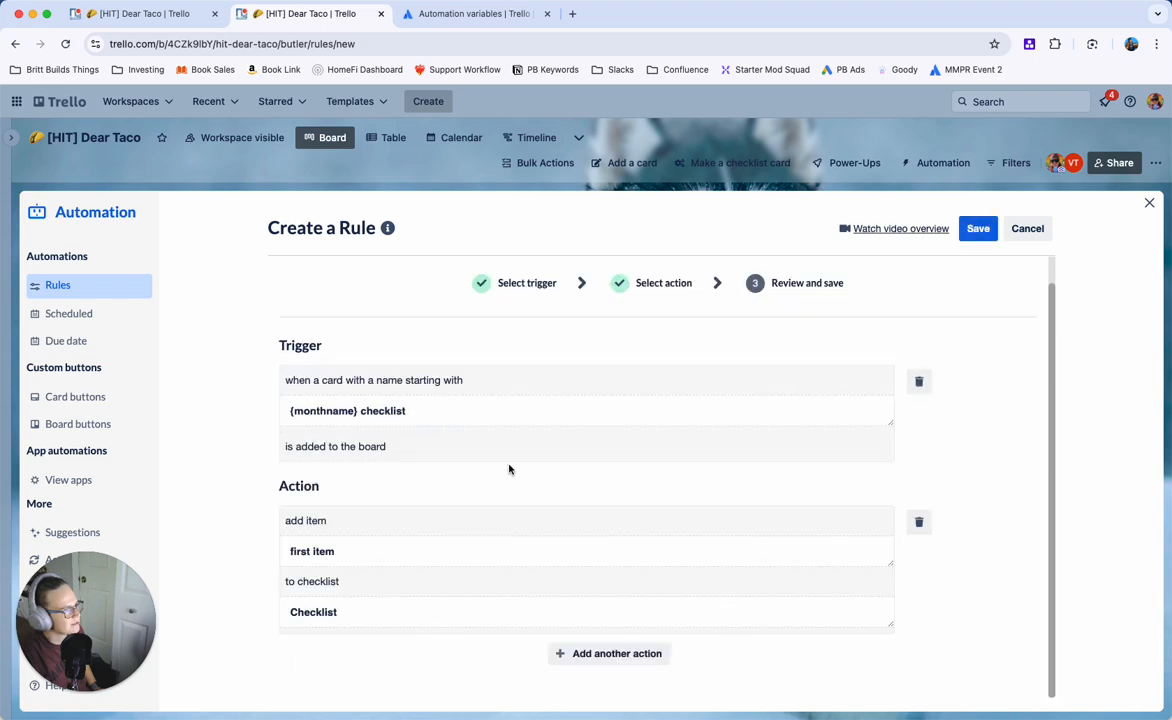
mouse_move(477, 623)
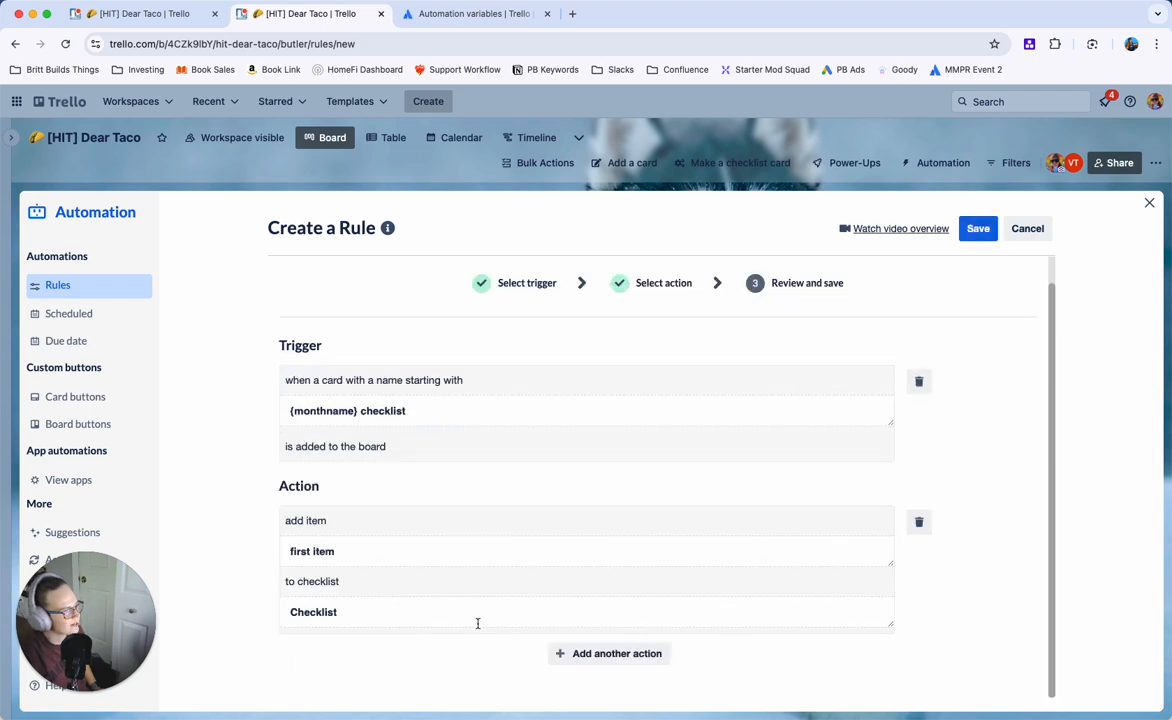
scroll("down", 3)
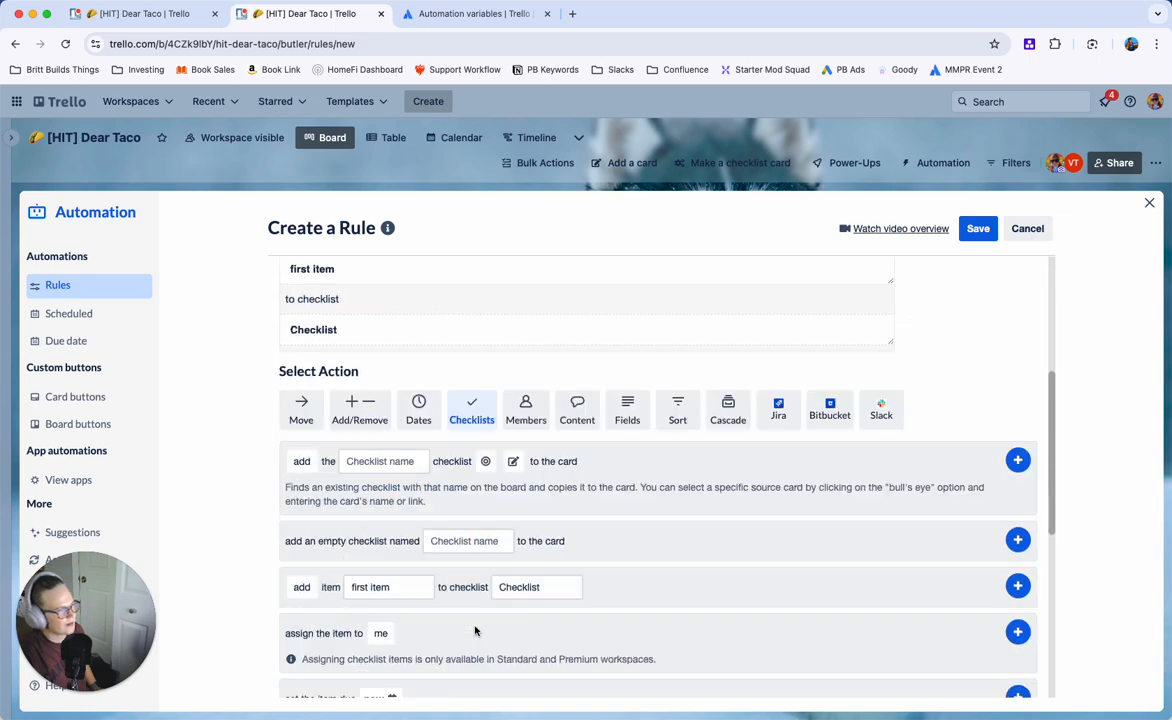
scroll("down", 3)
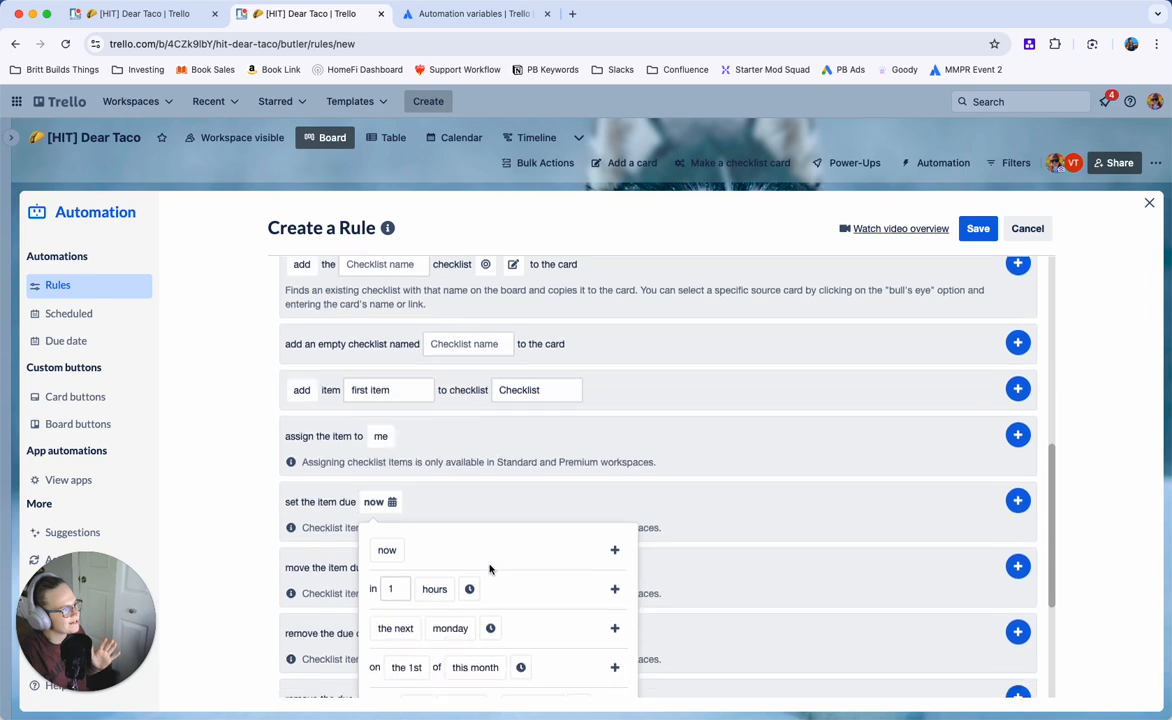
Set 'first item' due 10 days after creation.
scroll("down", 3)
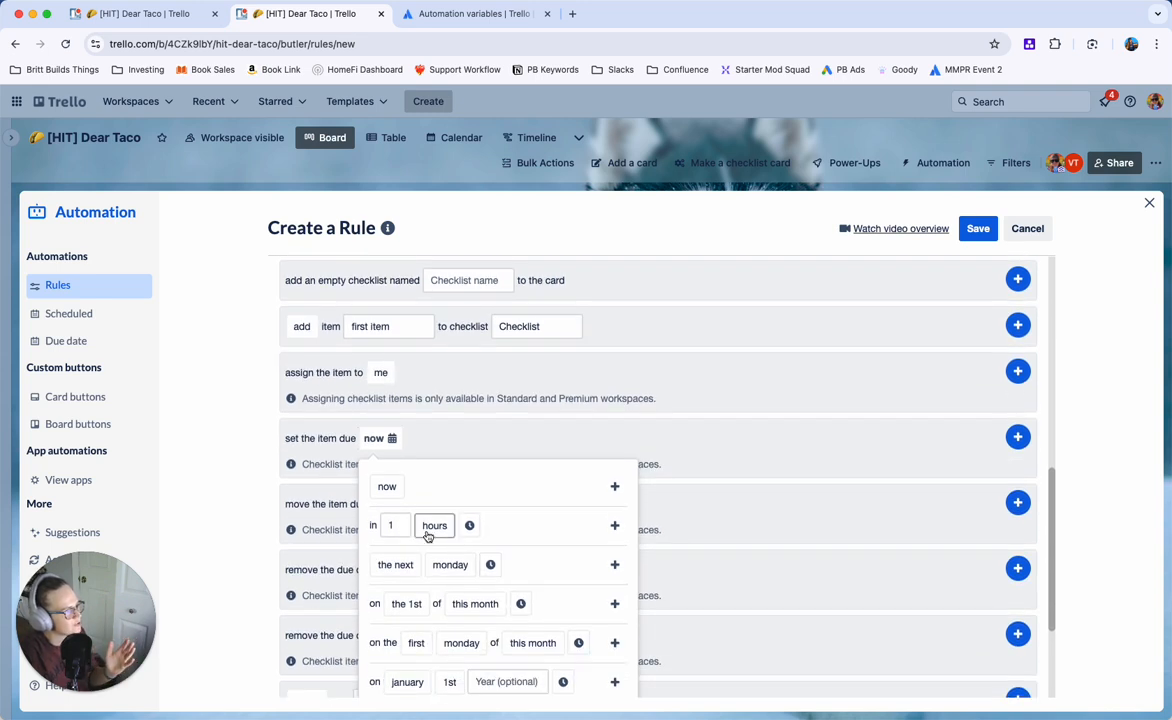
left_click(434, 525)
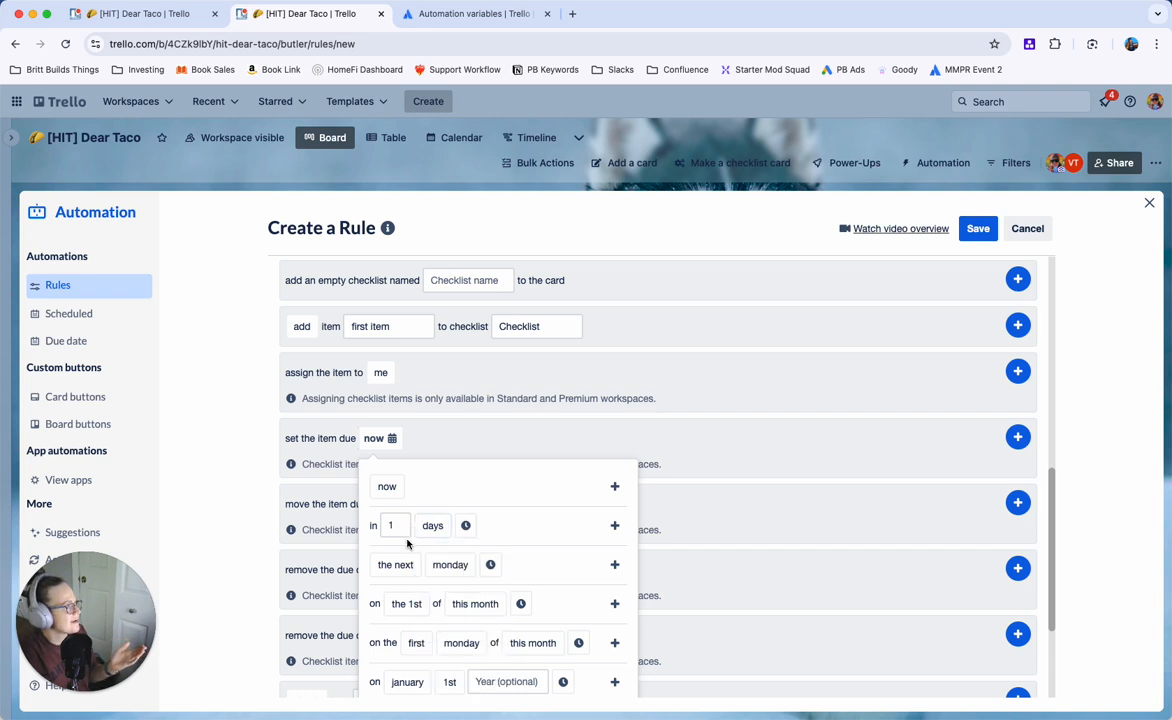
left_click(474, 603)
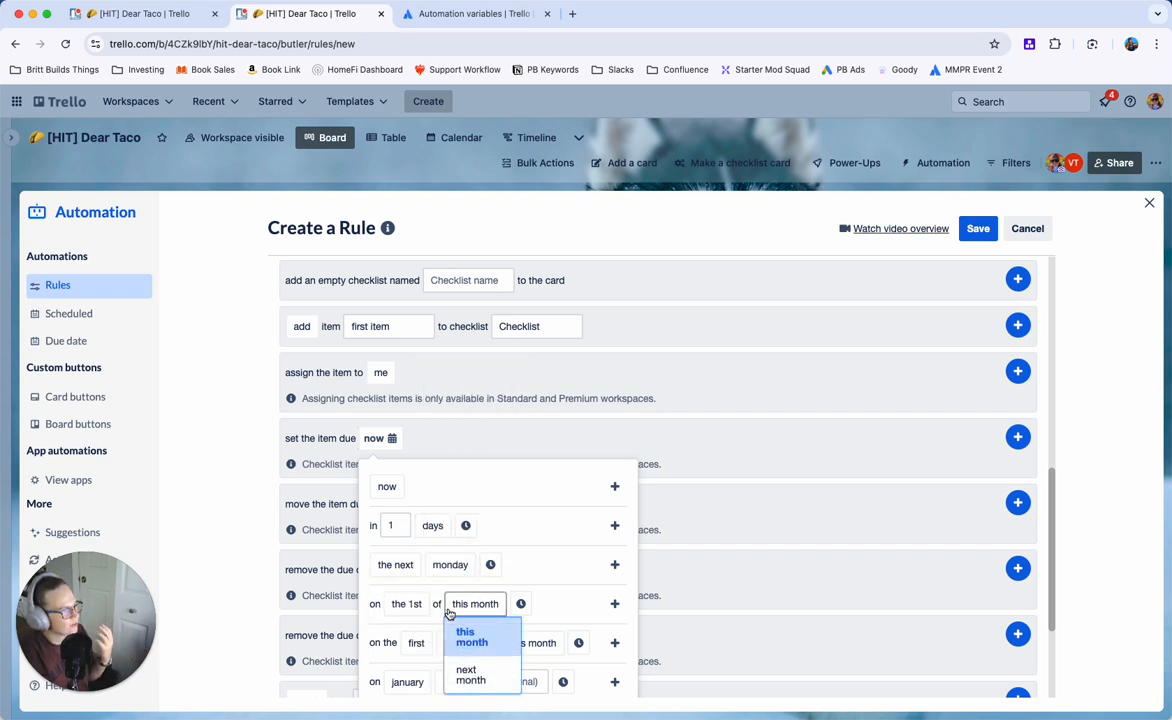
left_click(532, 615)
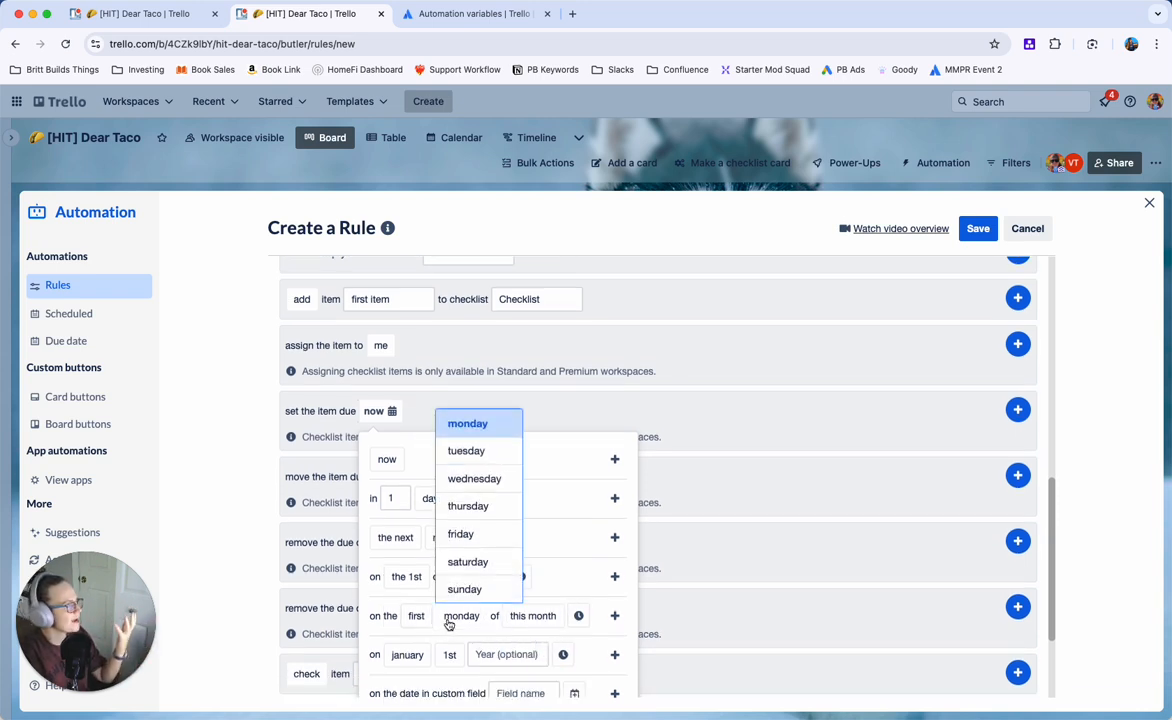
left_click(467, 423)
type("0")
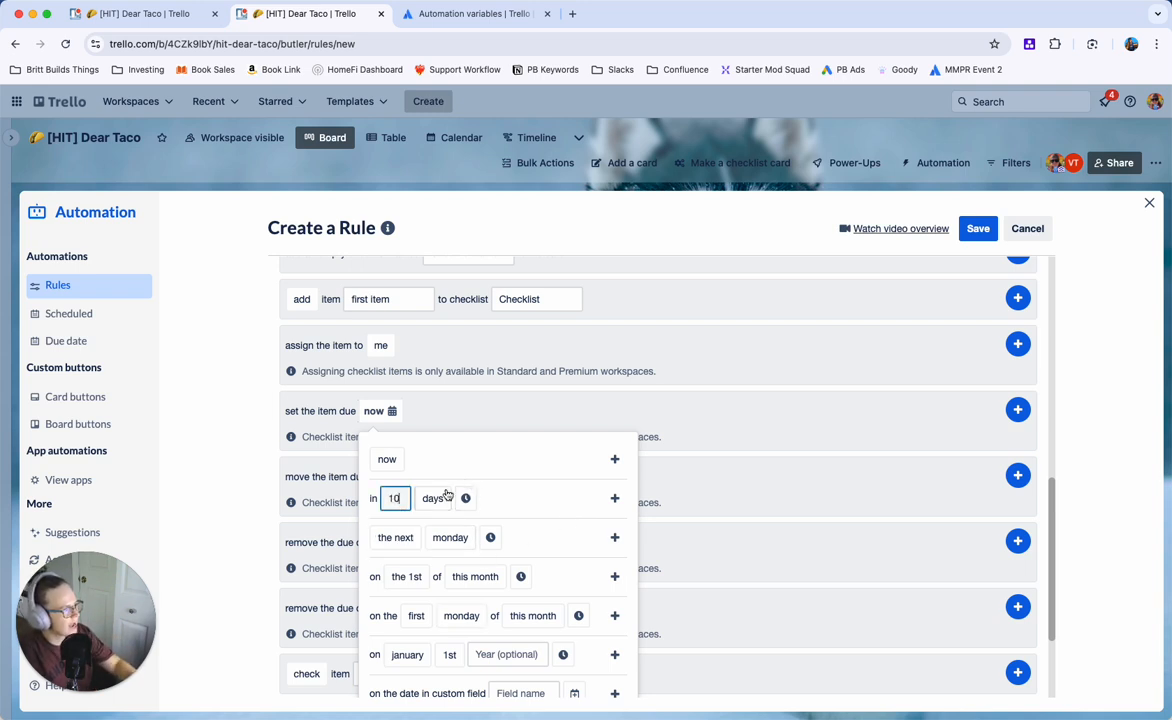
left_click(615, 498)
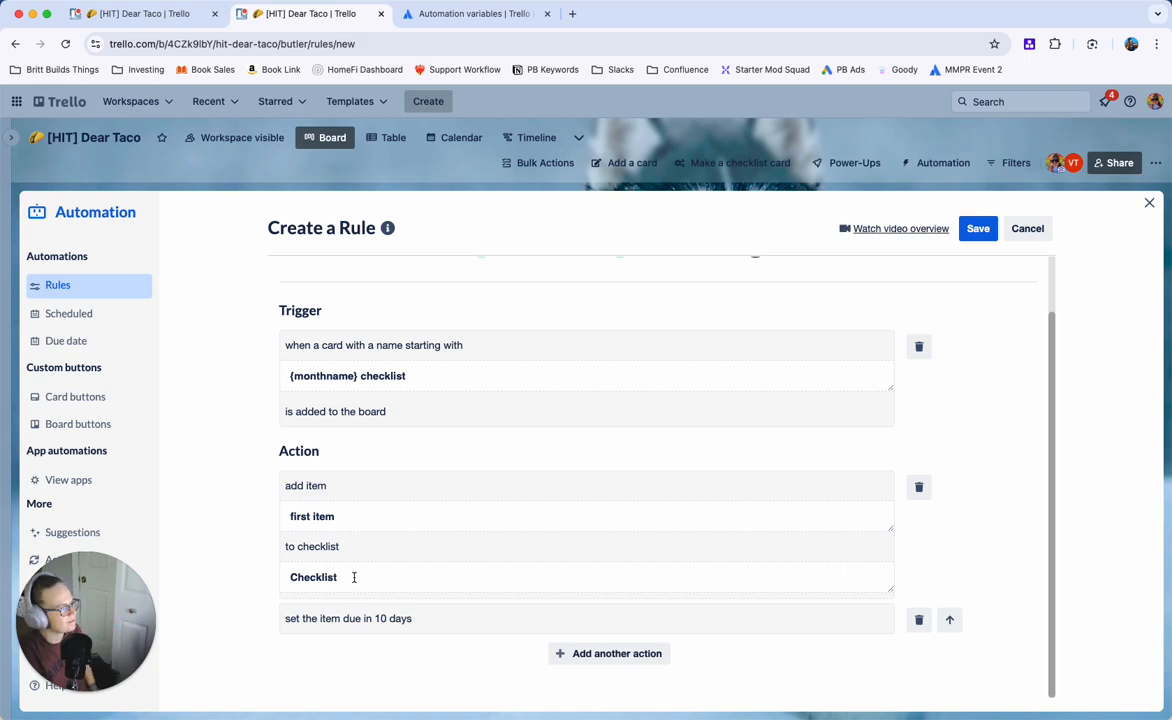
left_click(609, 653)
type("second item")
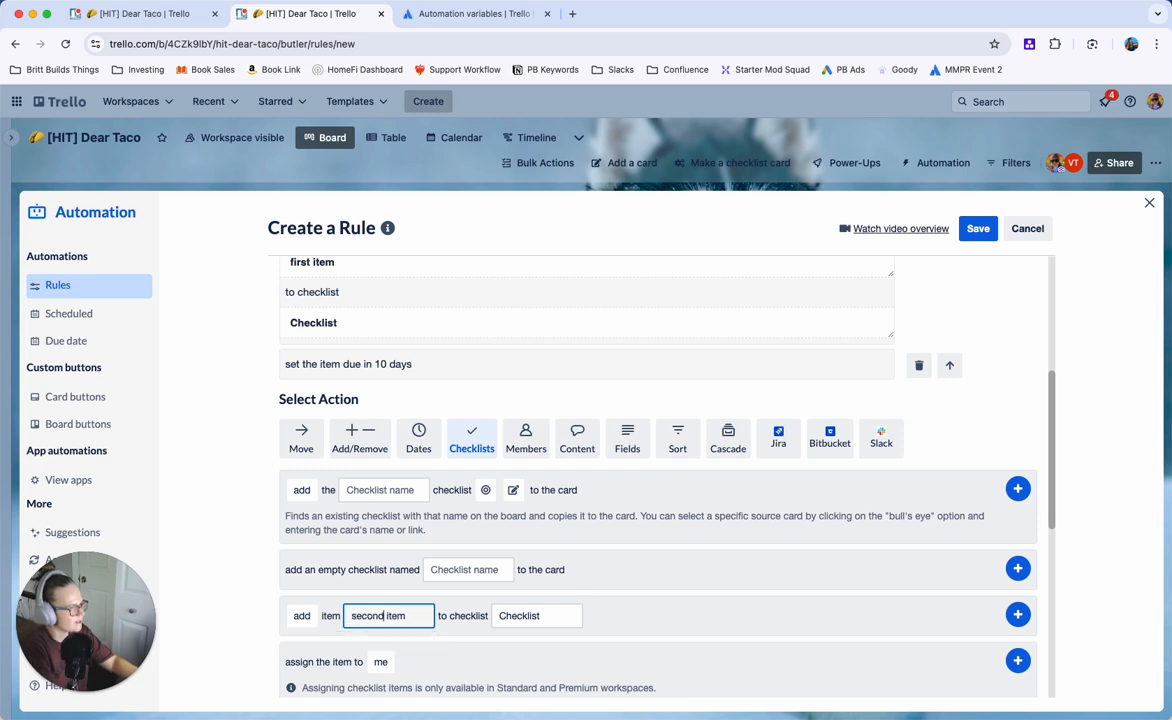
Add 'second item' to 'Checklist' and set it due in 15 days.
left_click(1017, 615)
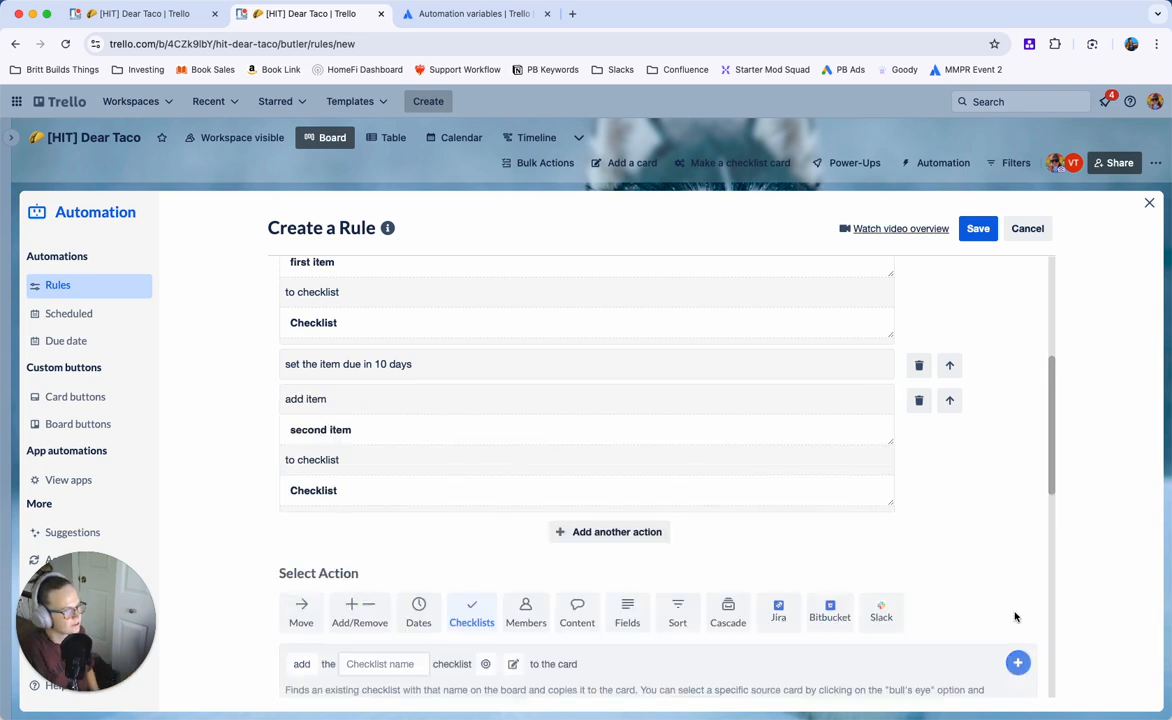
scroll("down", 3)
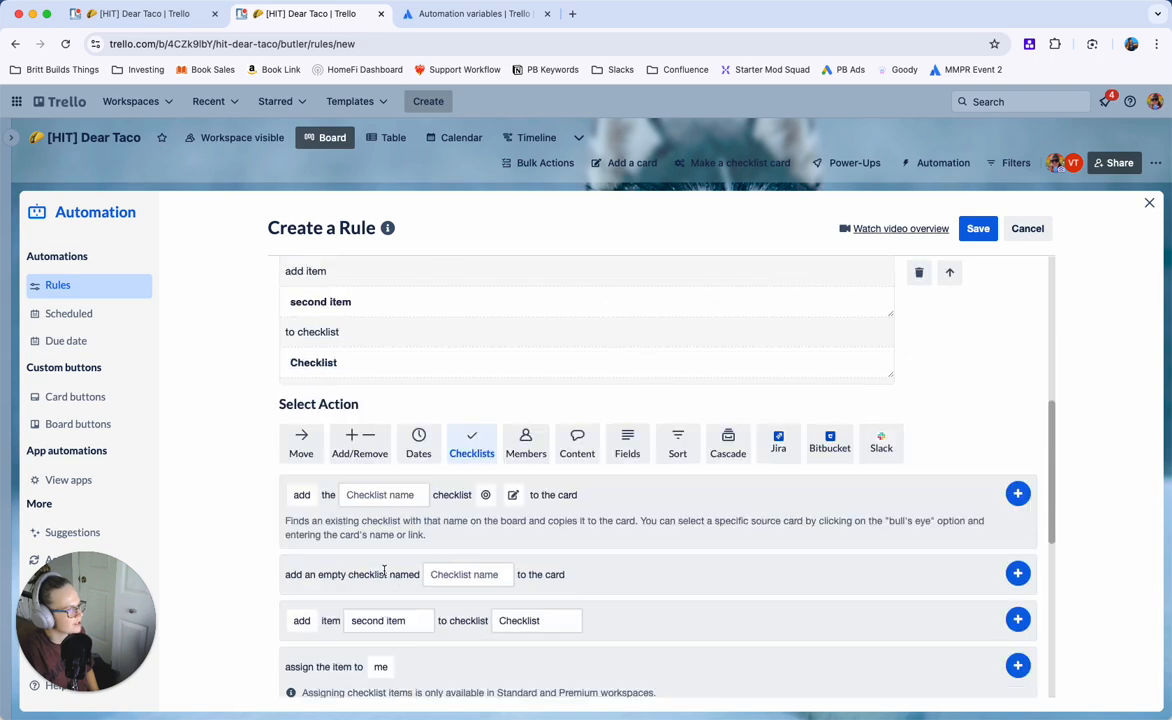
scroll("down", 3)
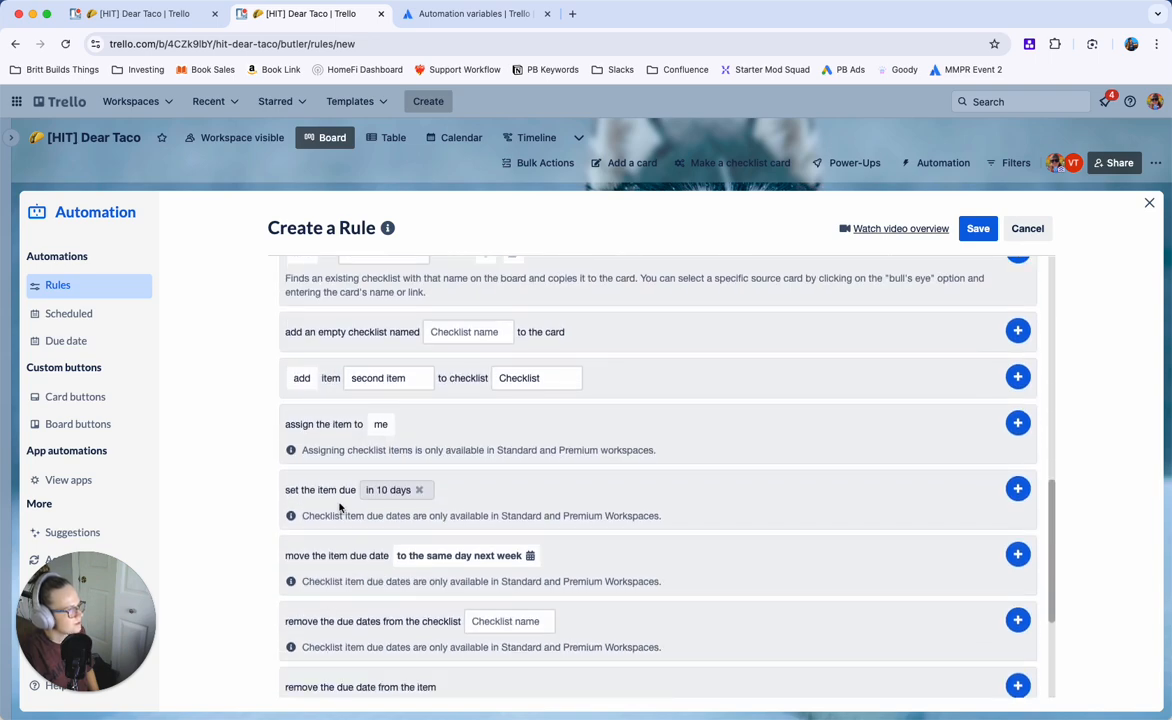
left_click(388, 490)
type("15")
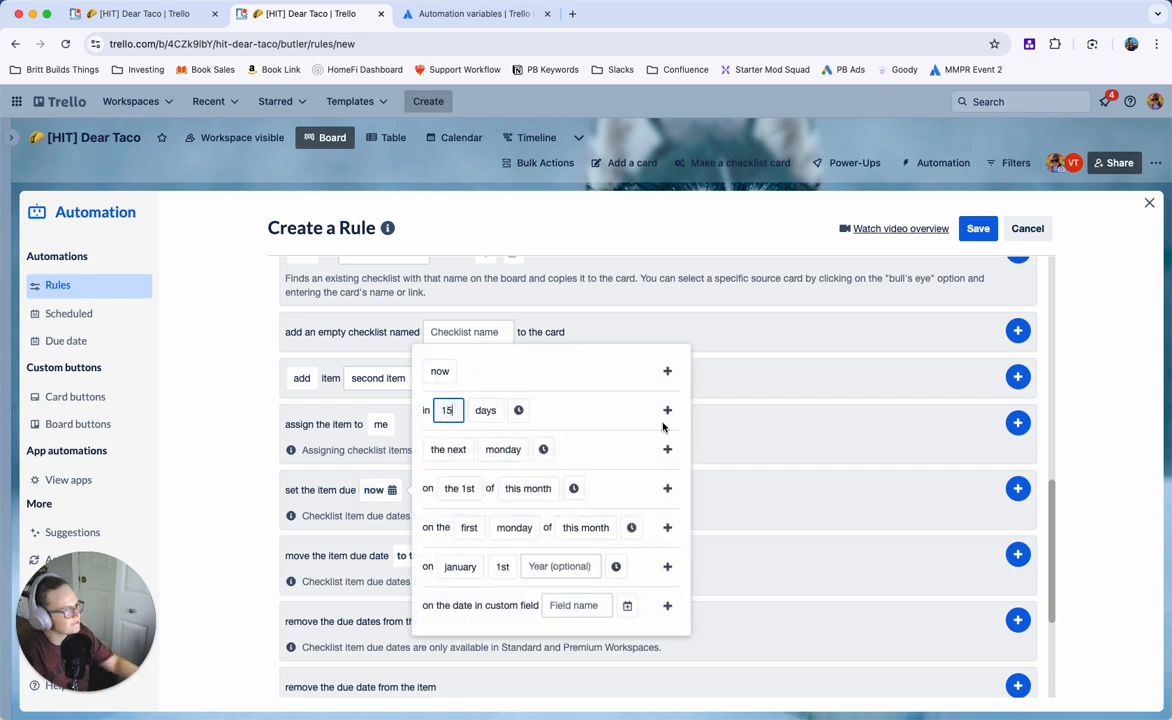
left_click(667, 410)
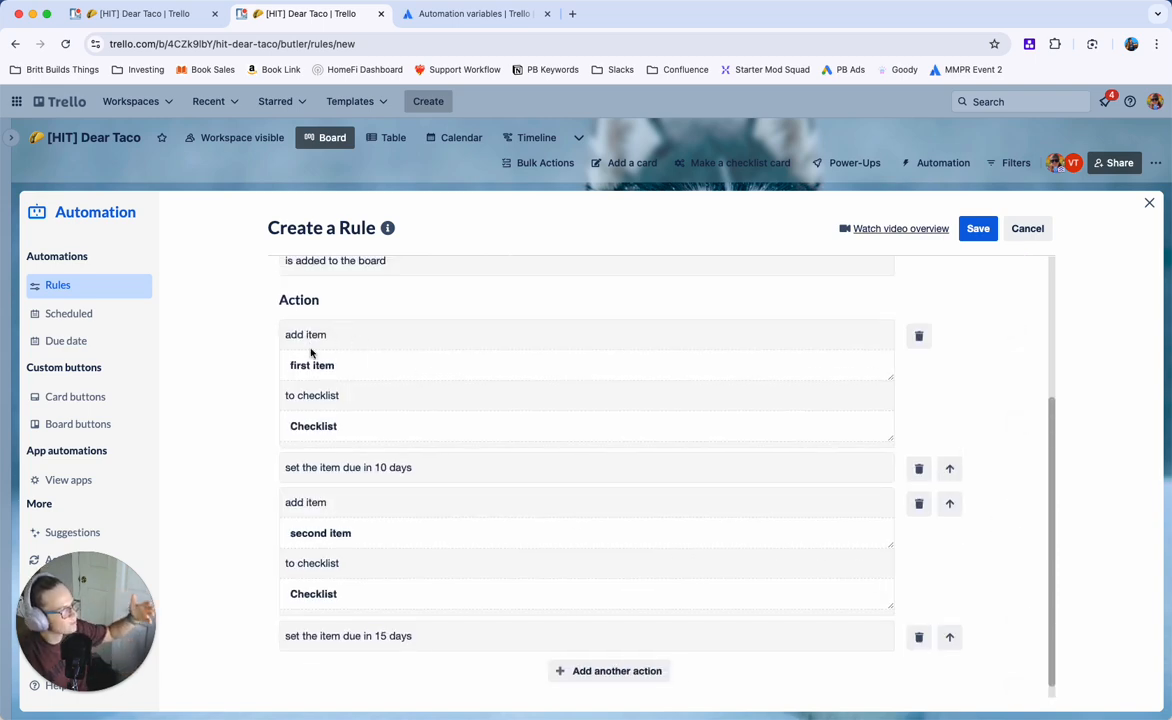
mouse_move(301, 516)
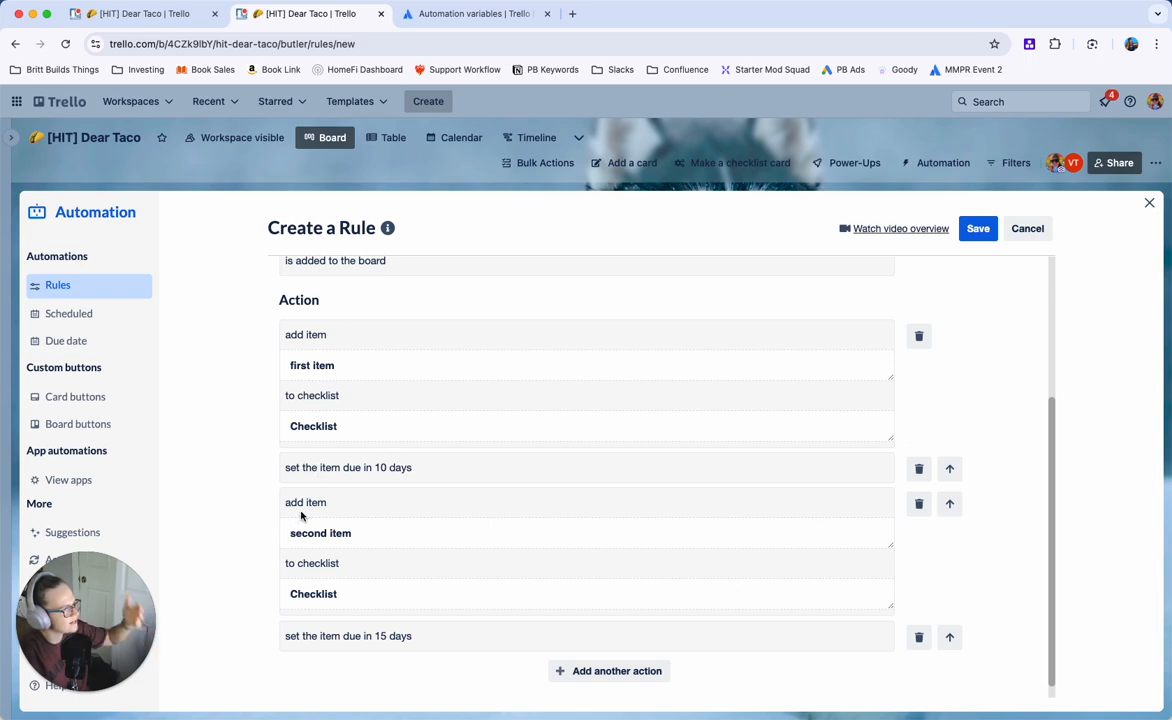
mouse_move(378, 482)
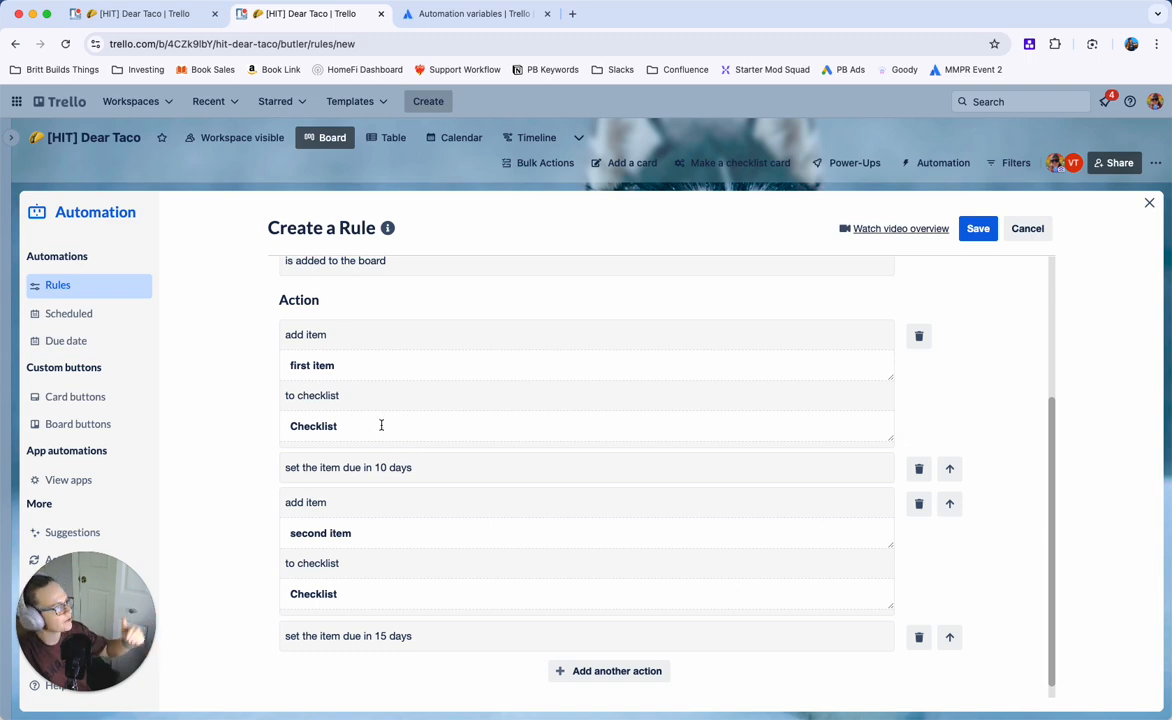
scroll("up", 3)
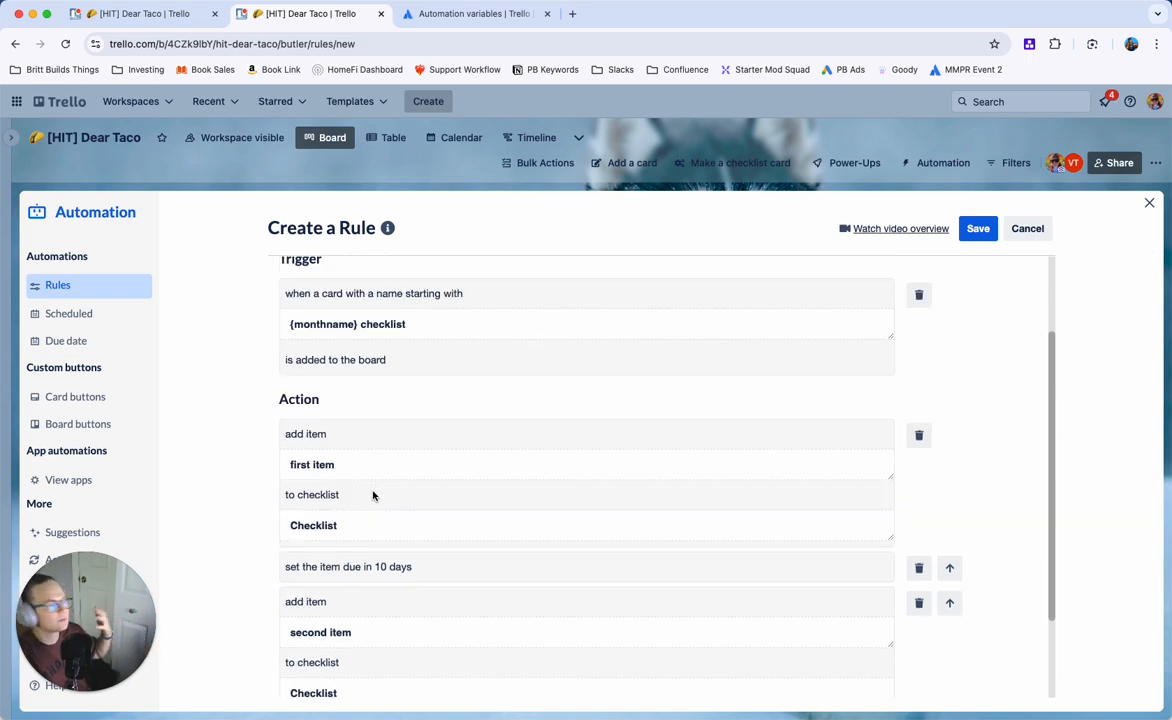
scroll("down", 3)
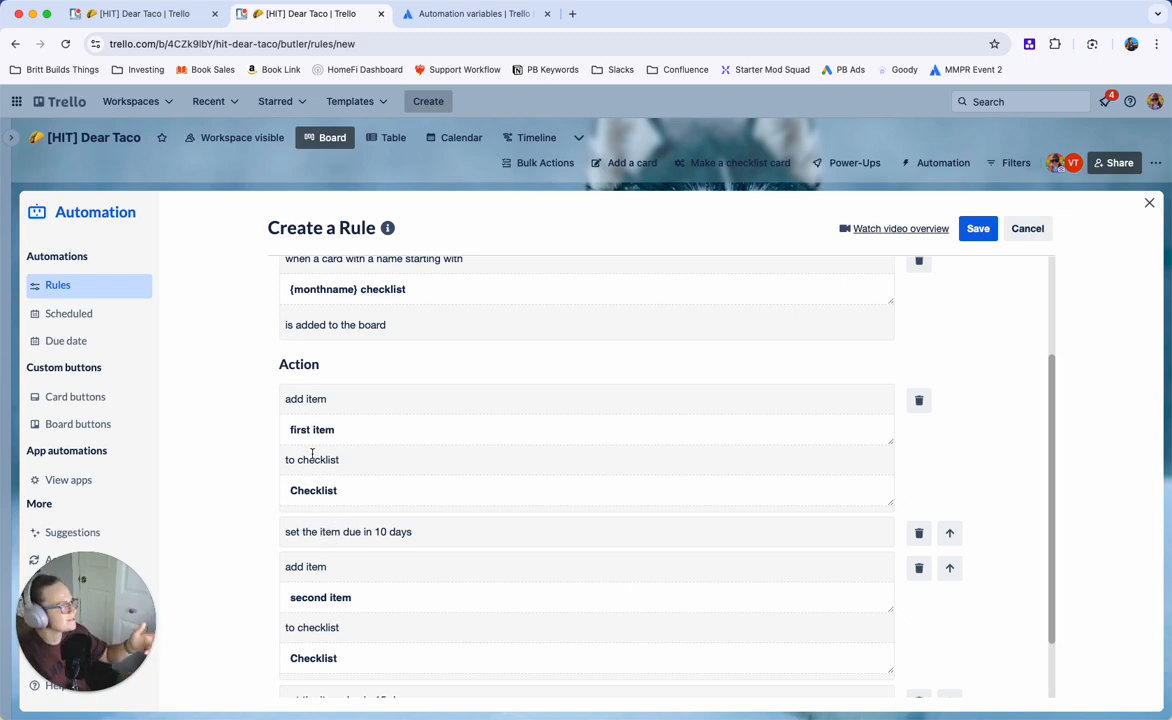
scroll("down", 3)
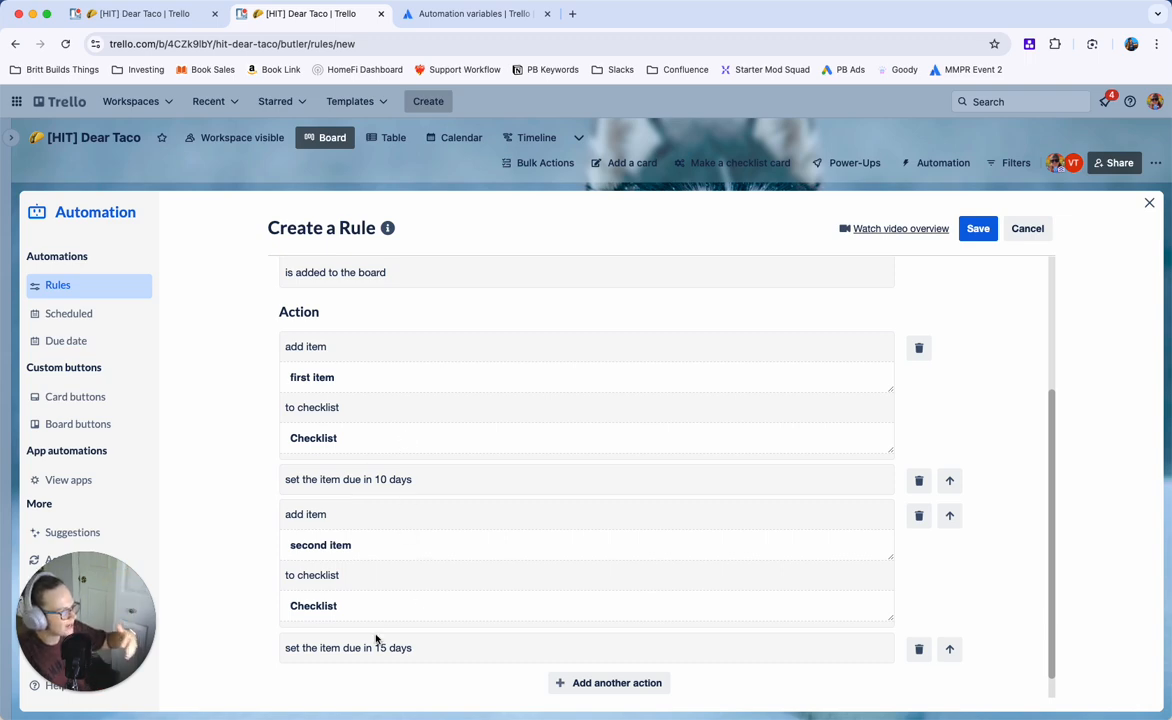
mouse_move(544, 596)
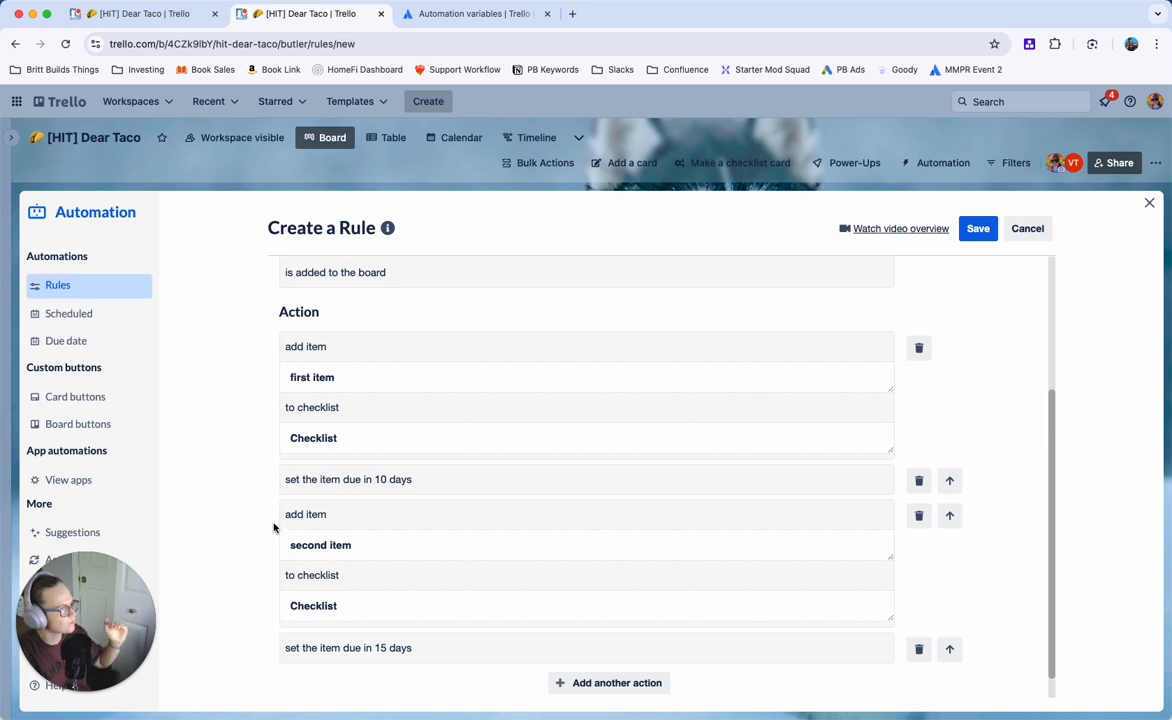
mouse_move(260, 561)
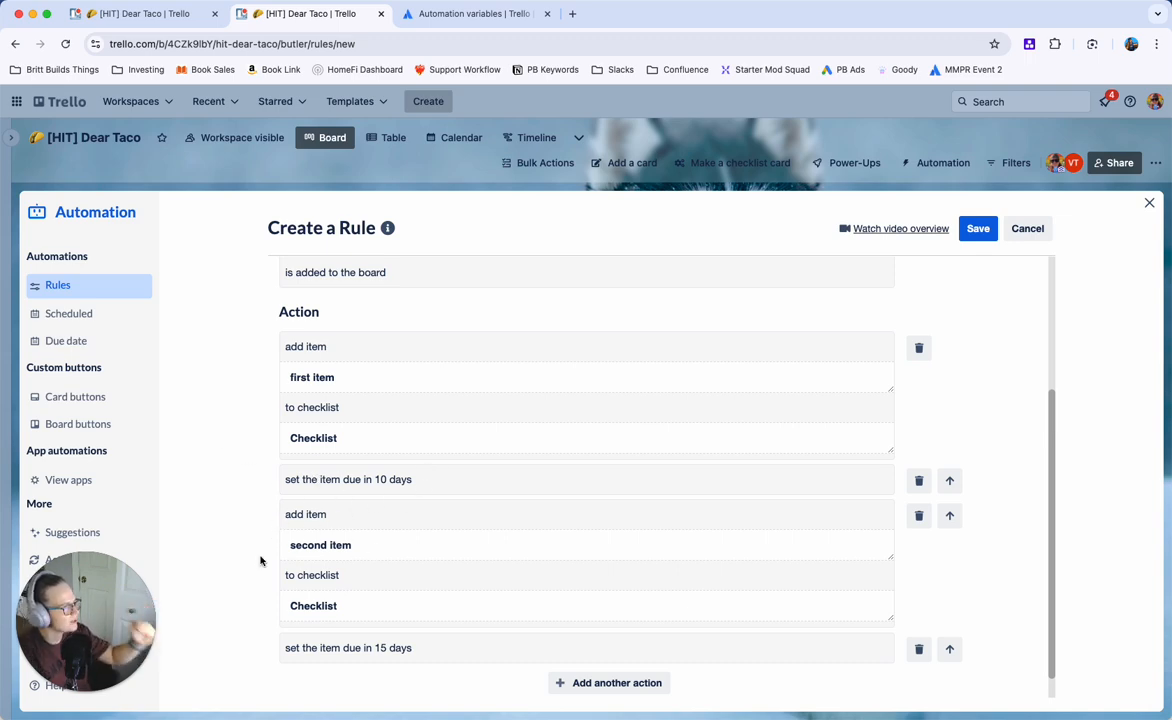
scroll("up", 3)
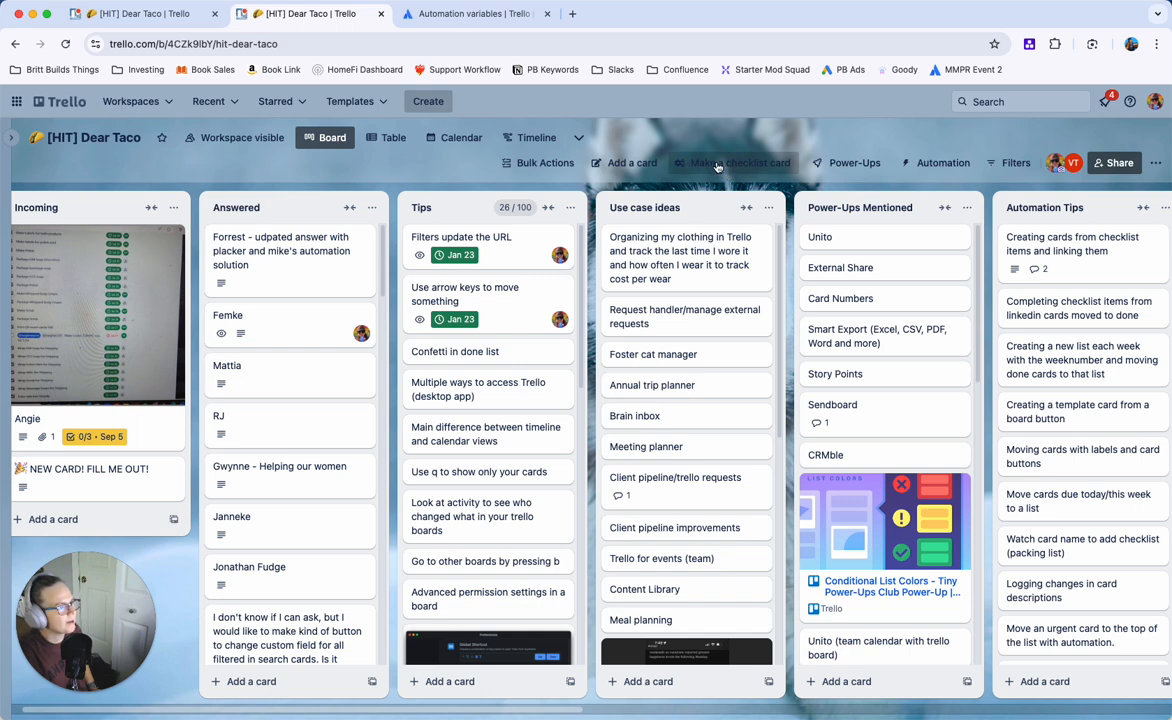
Run the 'Make a checklist card' button and open the new September checklist card.
left_click(740, 162)
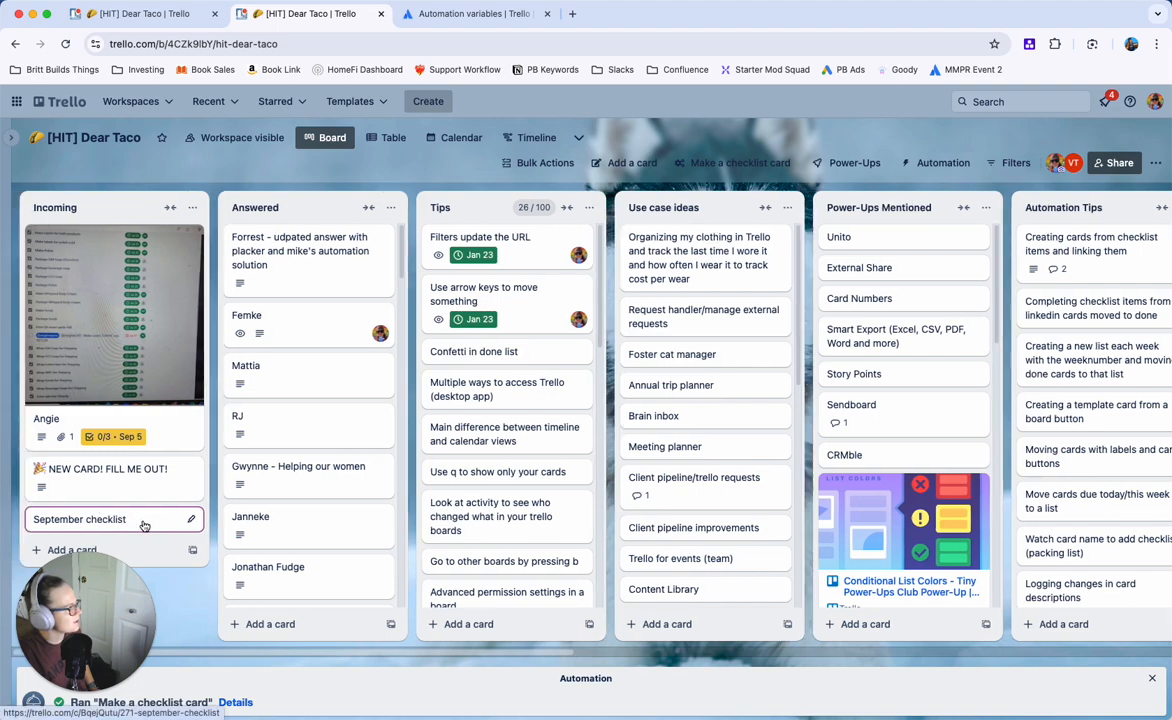
left_click(79, 519)
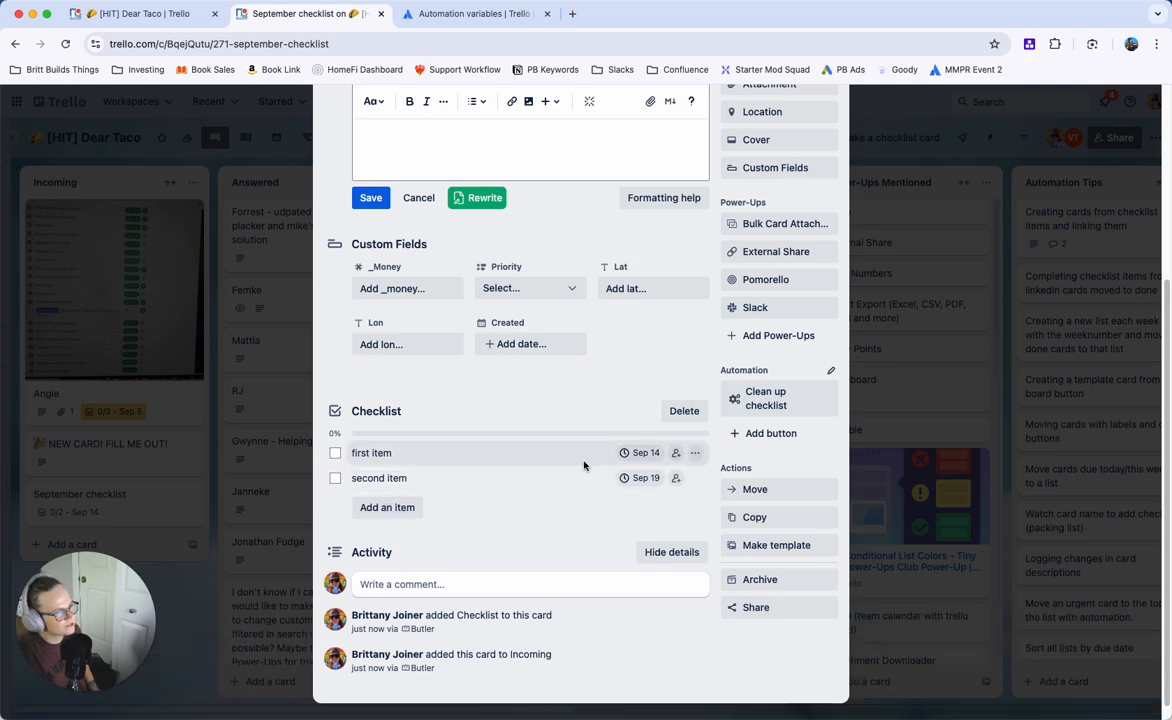
mouse_move(642, 445)
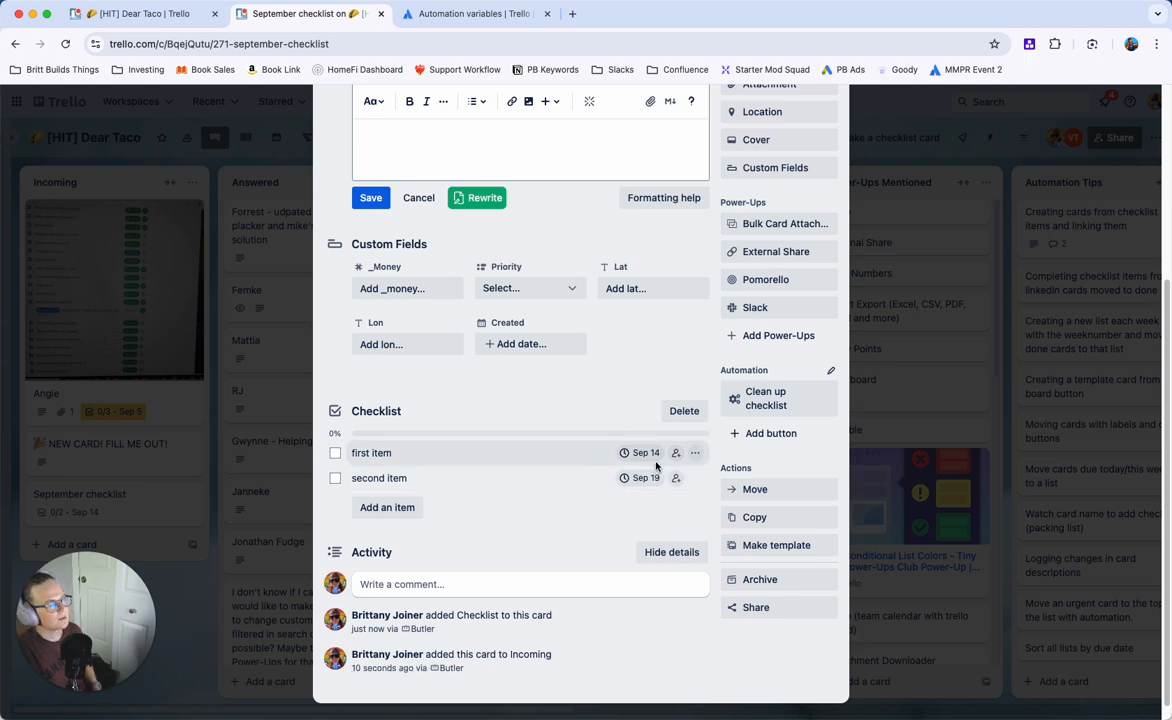
mouse_move(622, 442)
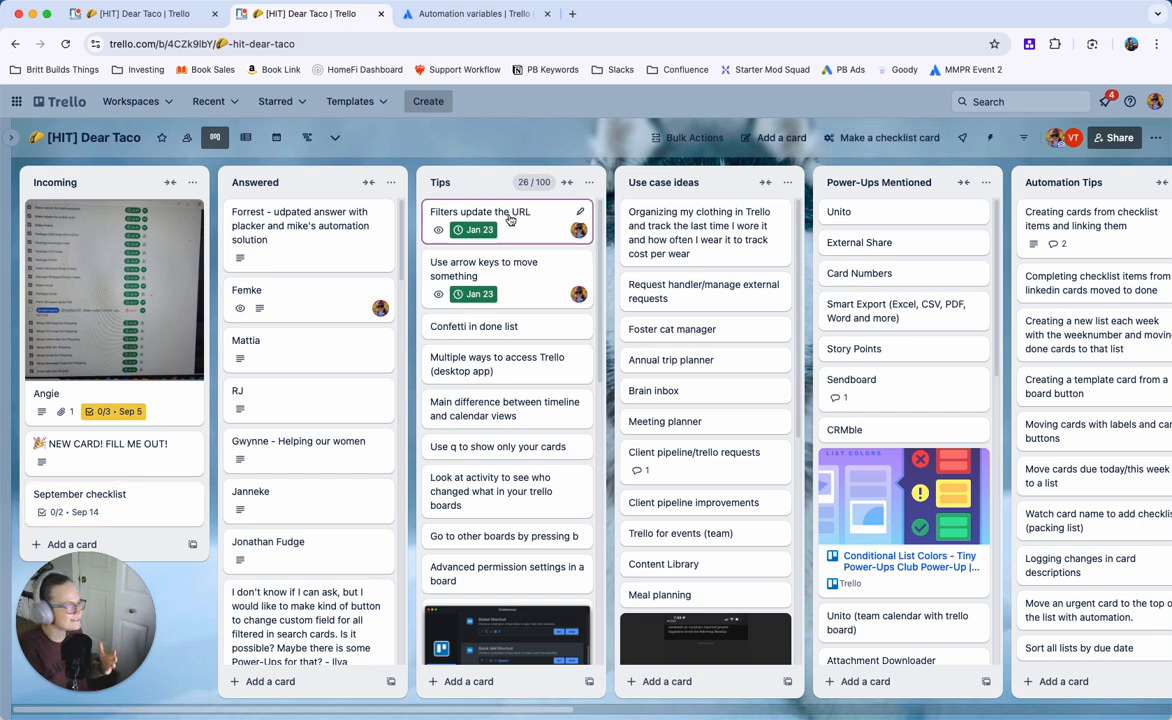
mouse_move(688, 137)
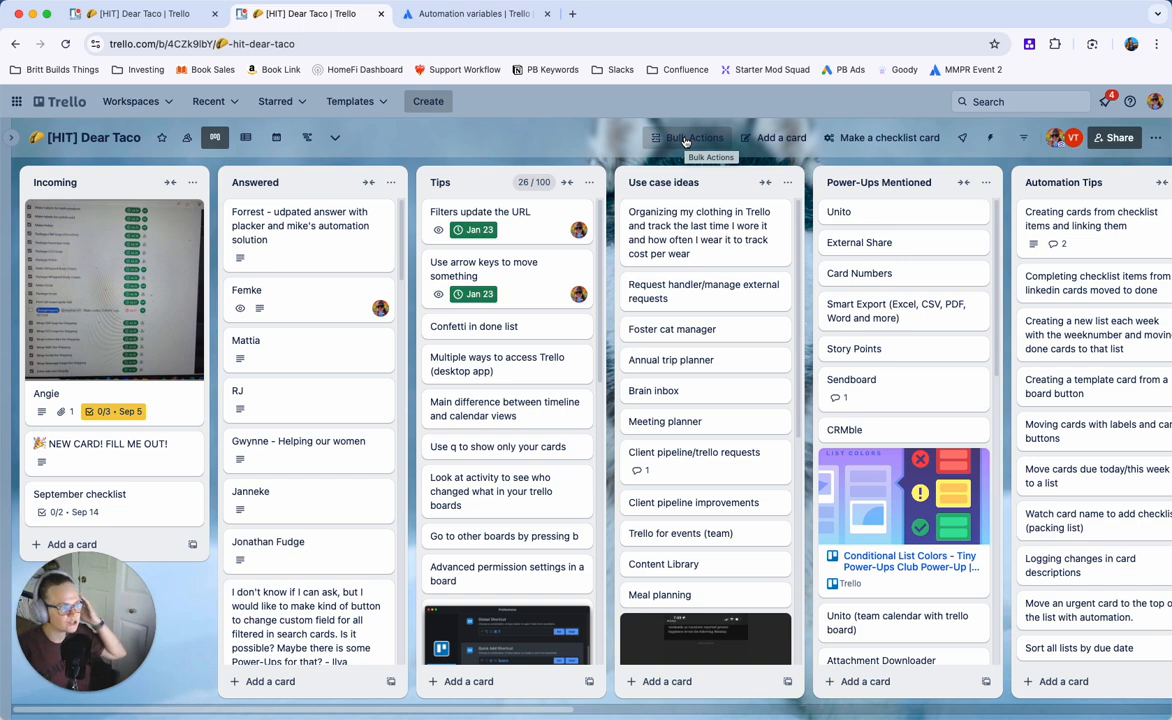
mouse_move(639, 115)
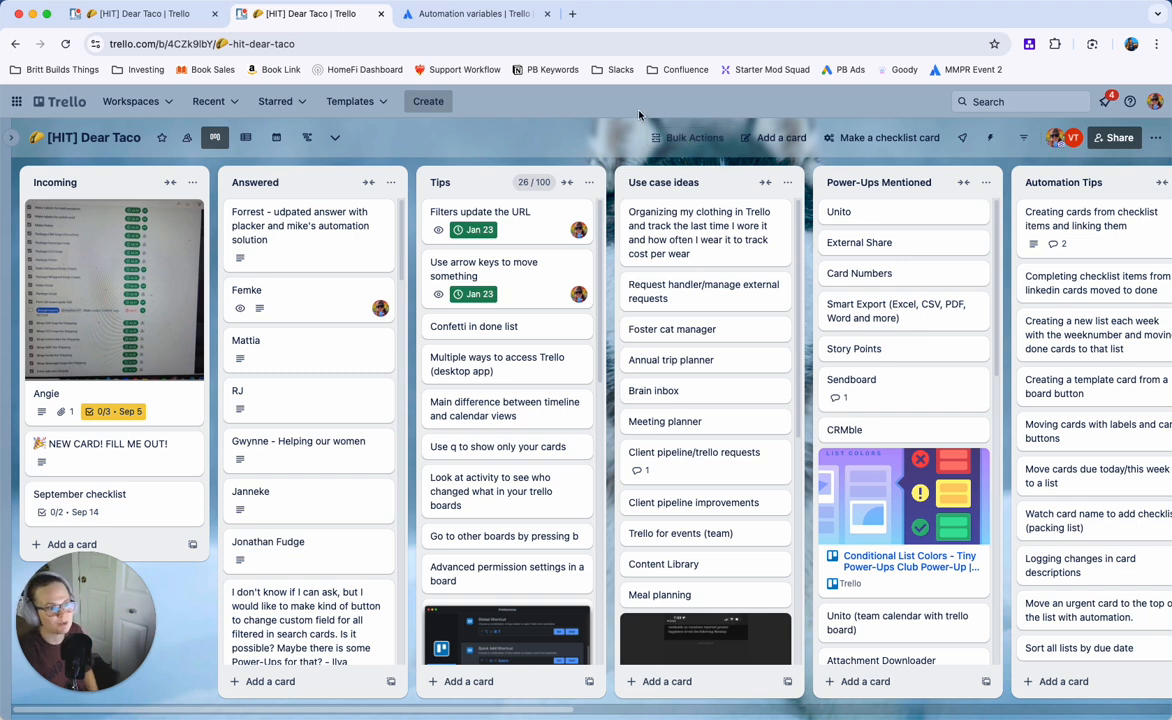